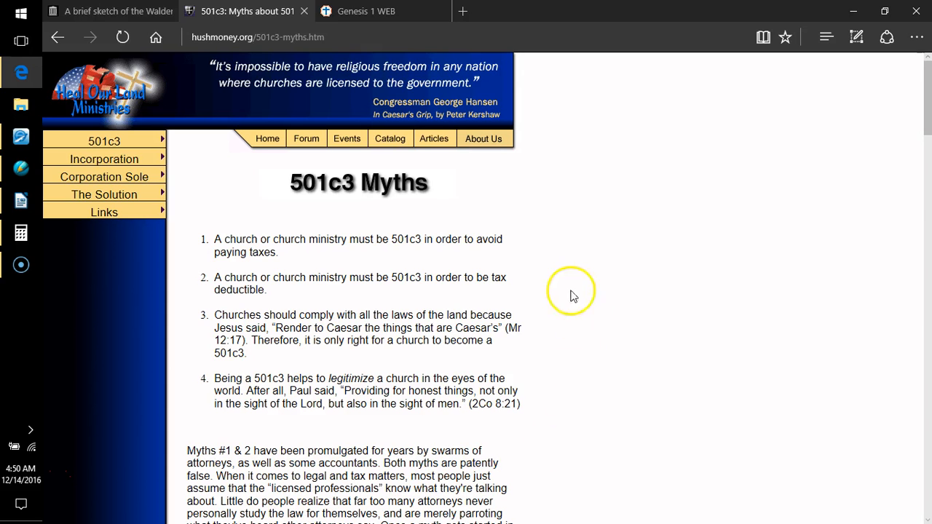
Step: Switch from the 501c3 Myths tab to the Bible Hub Genesis 1 (WEB) tab
click(387, 11)
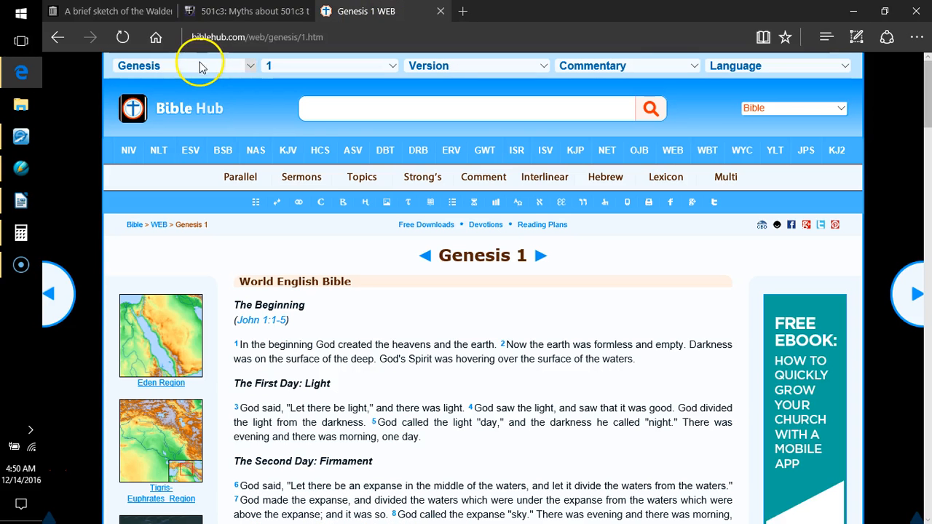
Step: Use the book dropdown to head from Genesis toward Romans 13
click(200, 65)
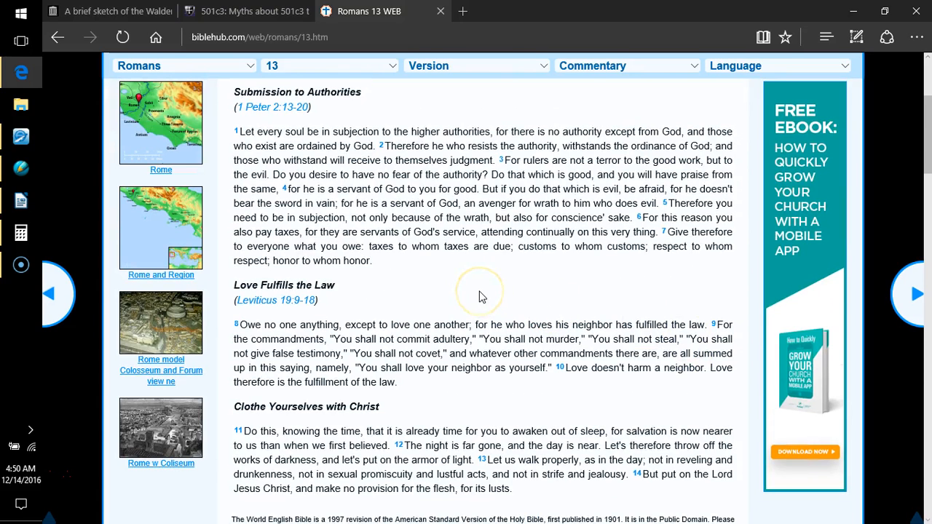
mouse_move(290, 159)
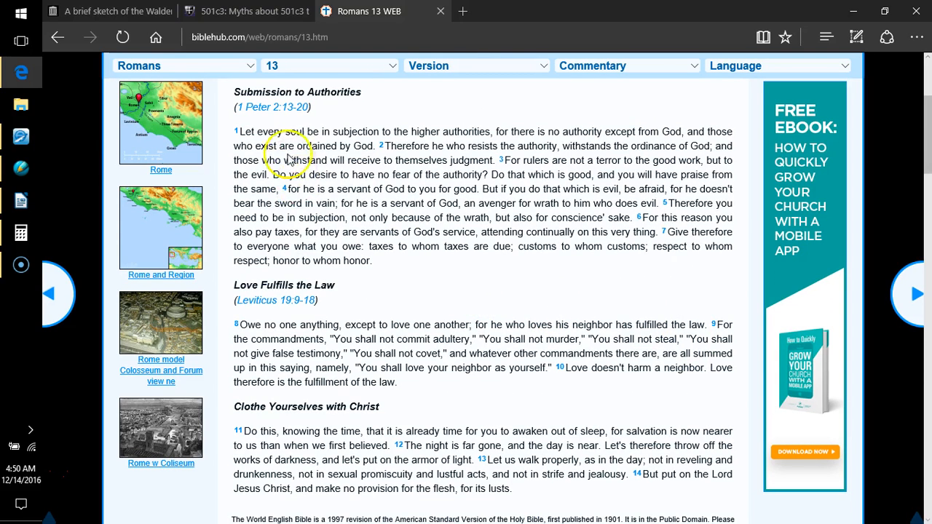
mouse_move(474, 141)
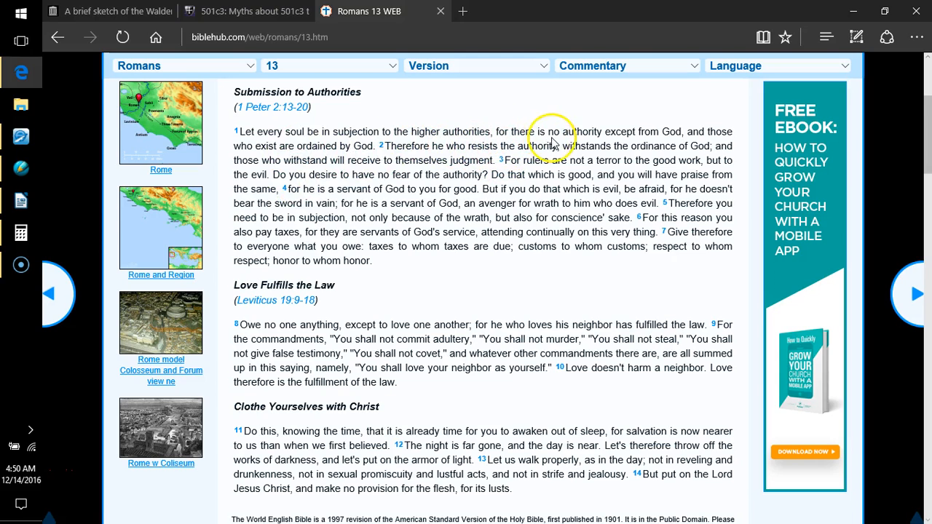
mouse_move(656, 143)
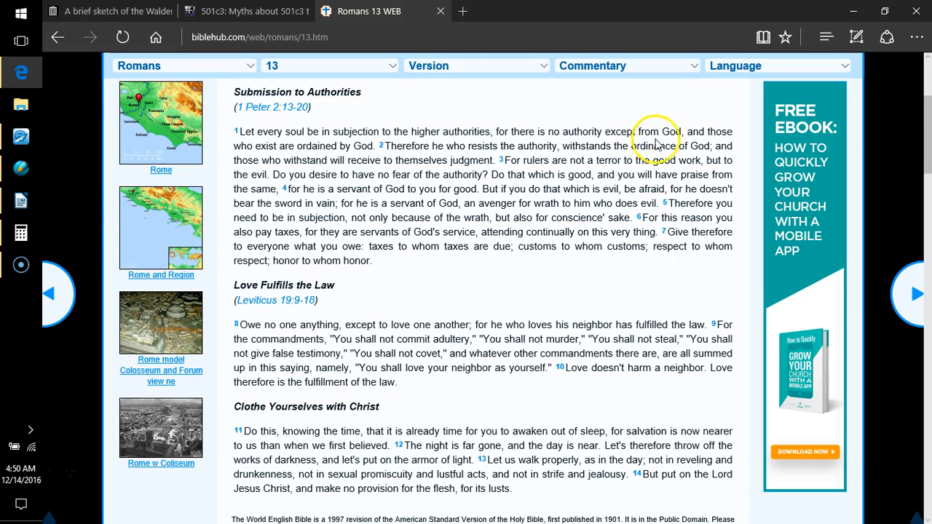
mouse_move(243, 146)
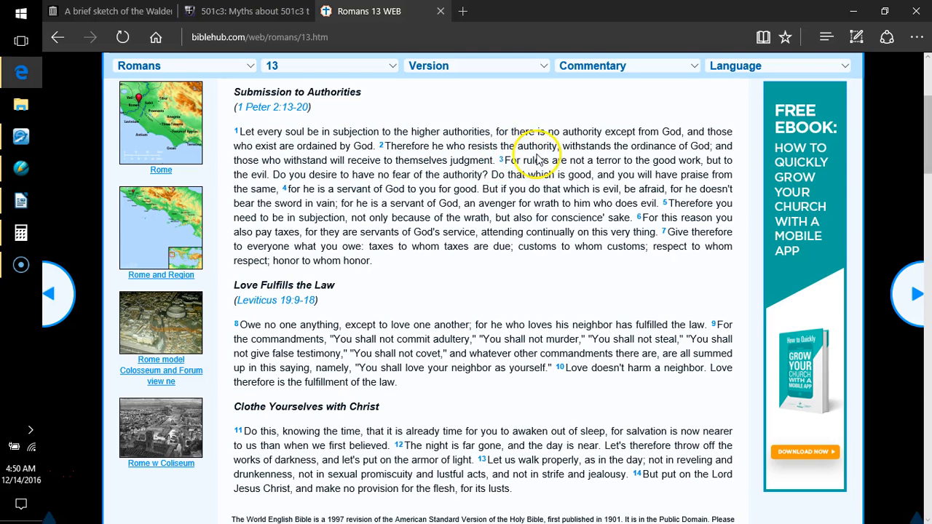
mouse_move(664, 158)
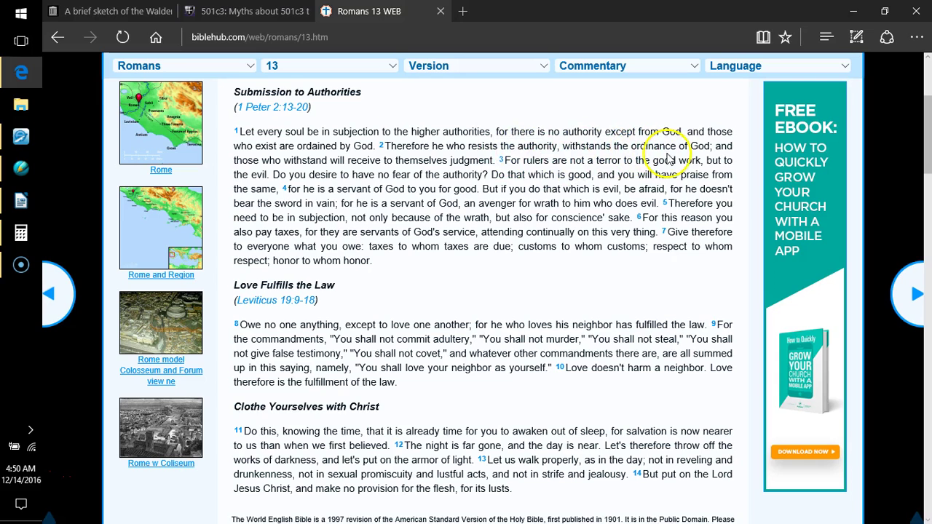
mouse_move(270, 174)
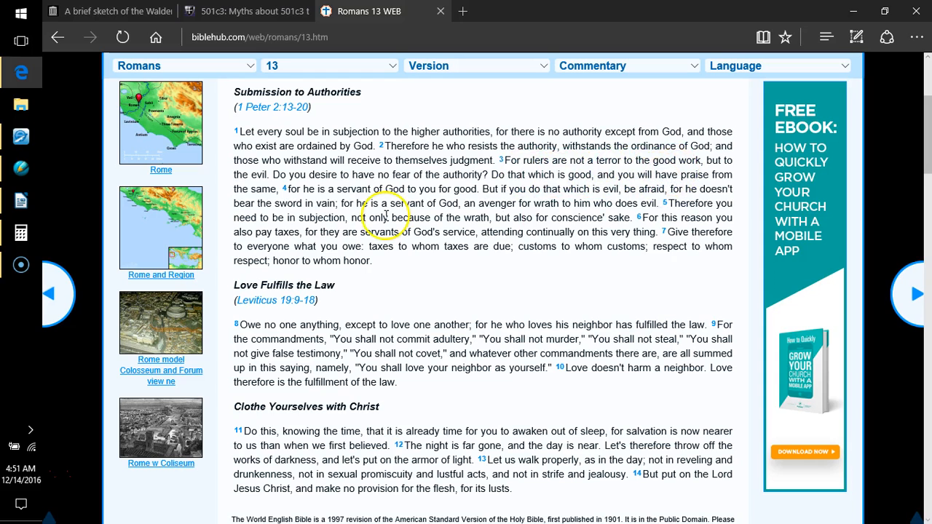
mouse_move(326, 188)
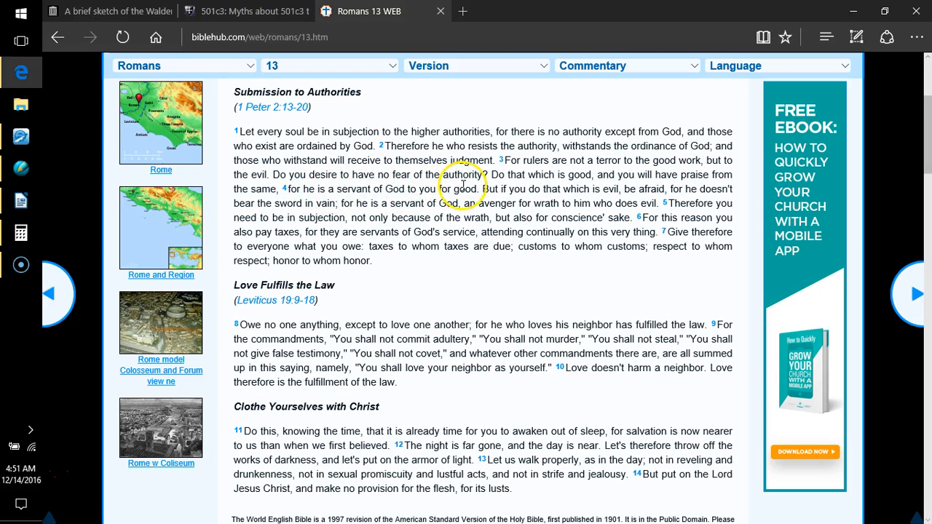
mouse_move(565, 188)
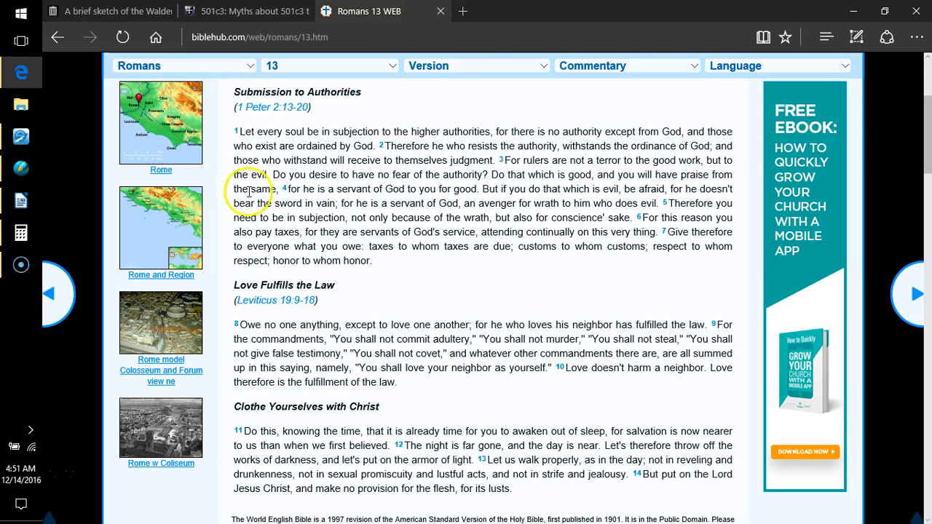
mouse_move(350, 203)
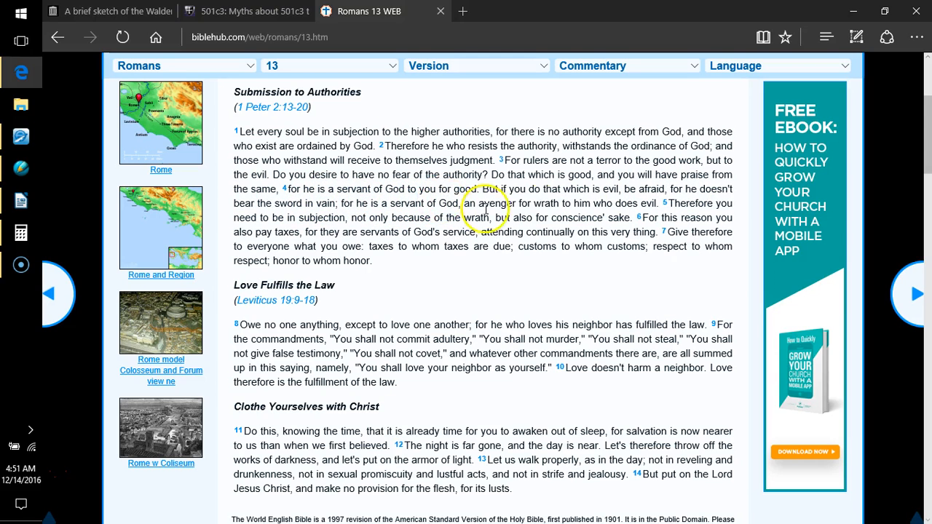
mouse_move(629, 198)
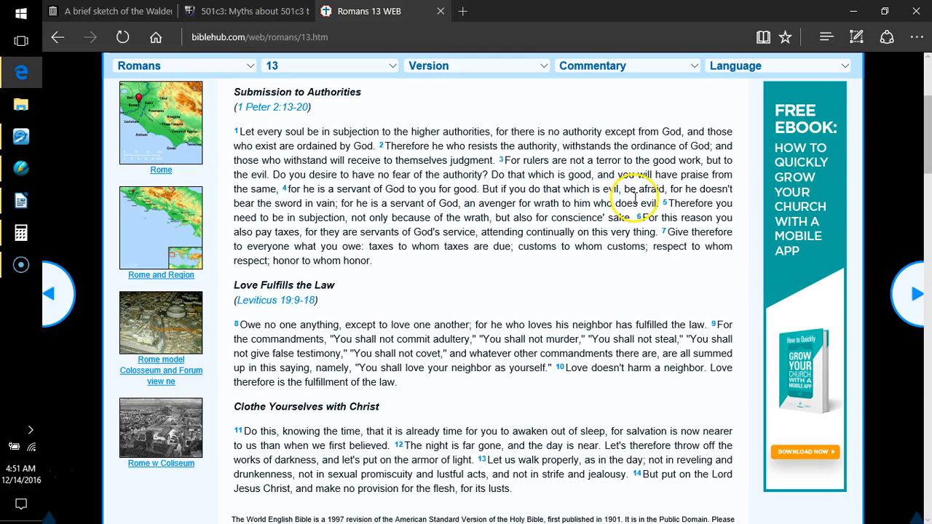
mouse_move(283, 216)
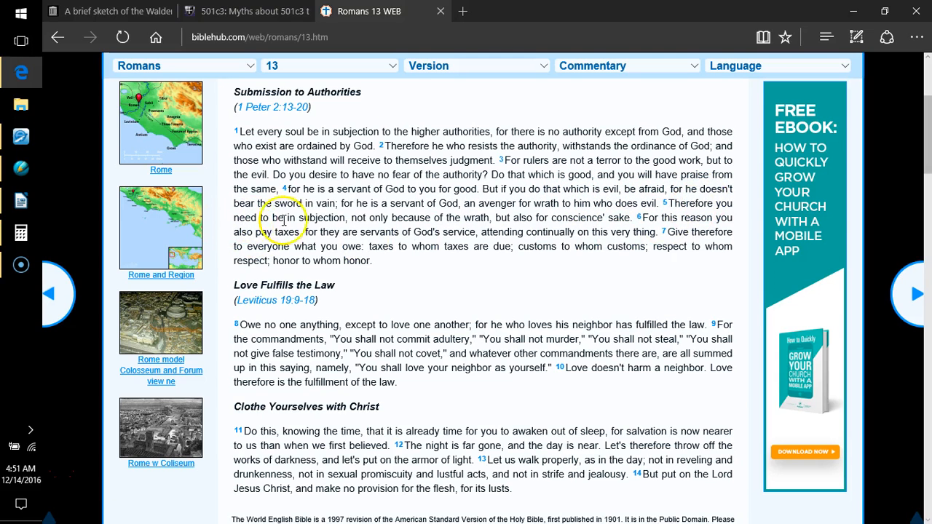
mouse_move(368, 214)
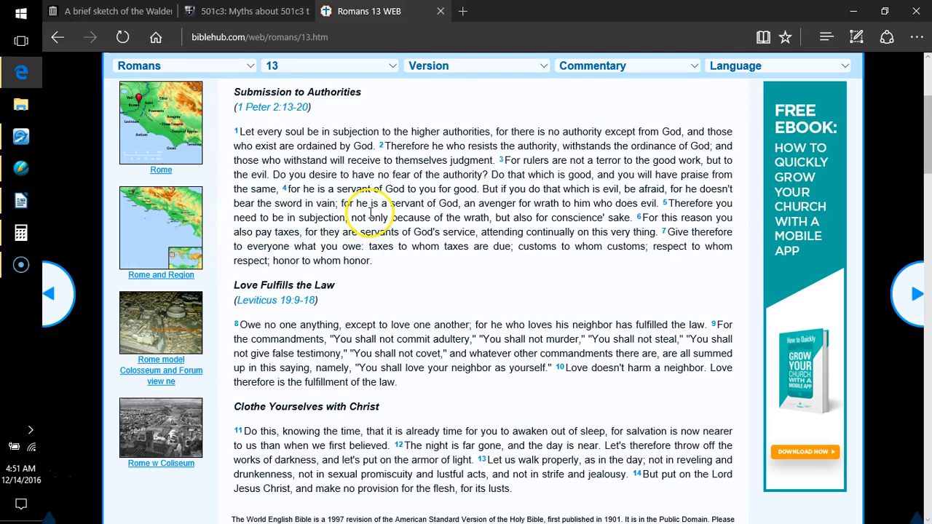
mouse_move(539, 218)
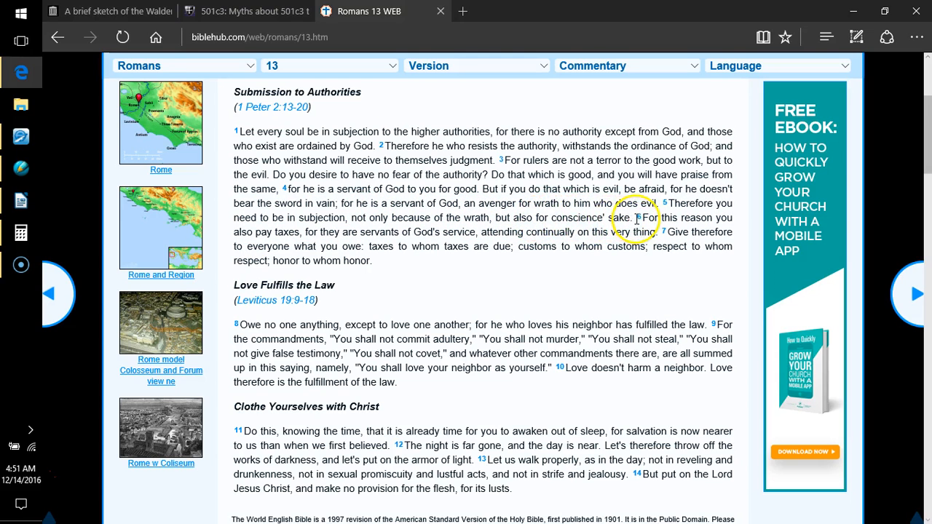
mouse_move(270, 230)
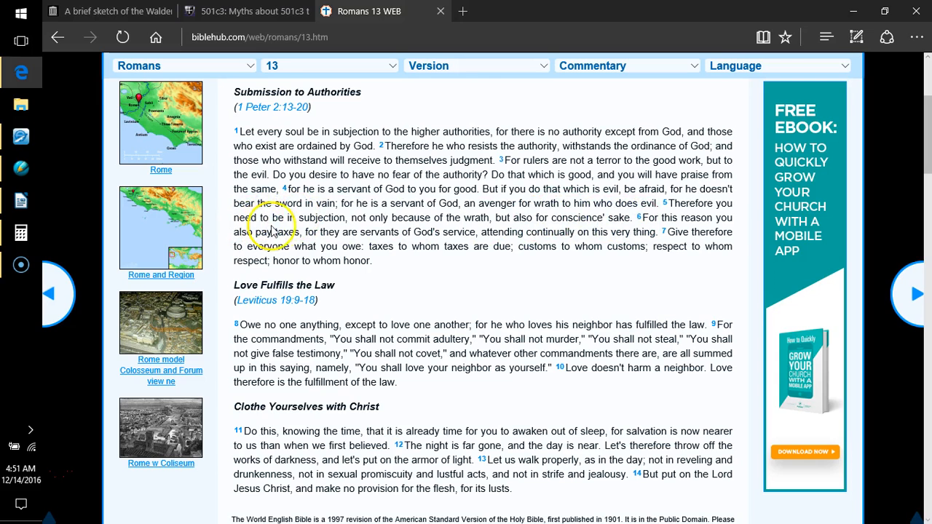
mouse_move(440, 231)
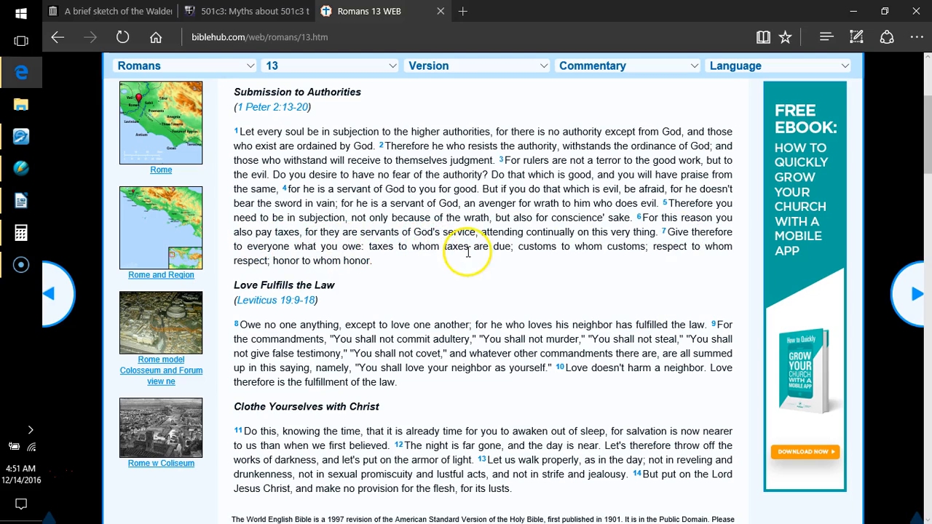
mouse_move(618, 240)
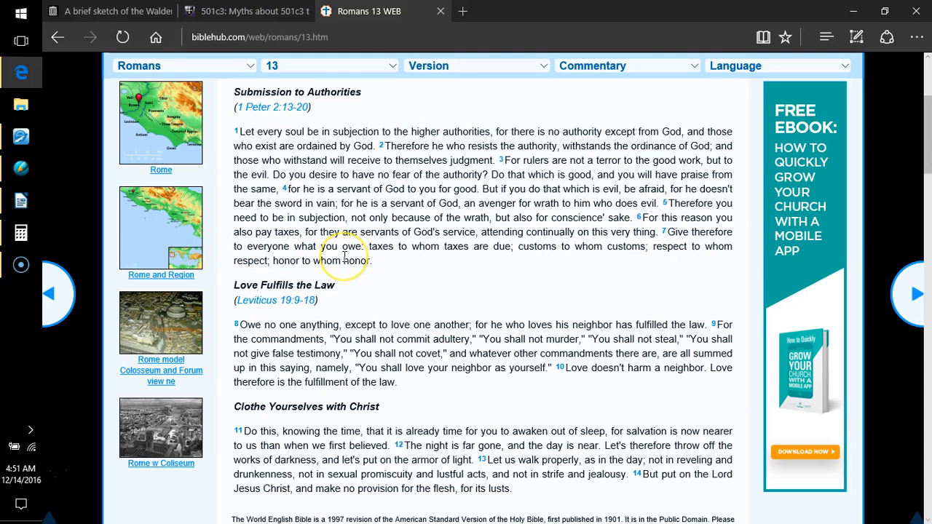
mouse_move(493, 264)
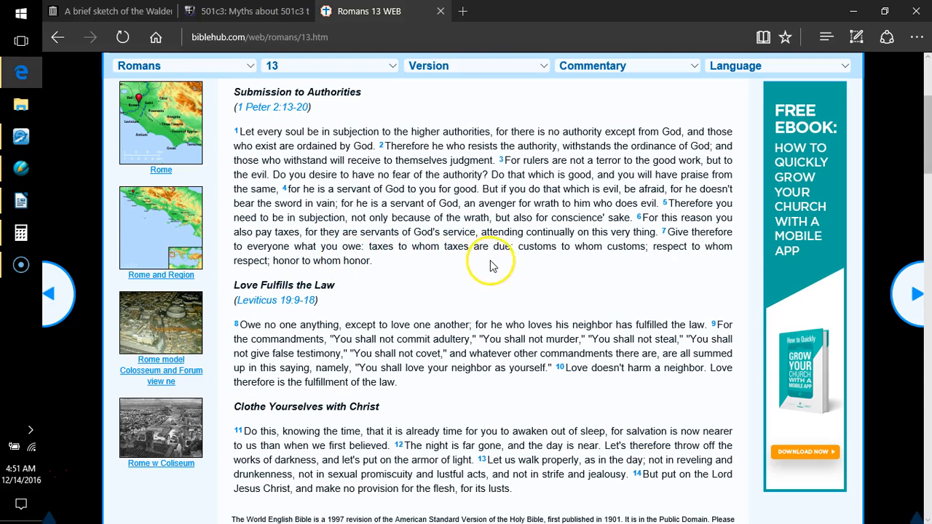
mouse_move(594, 261)
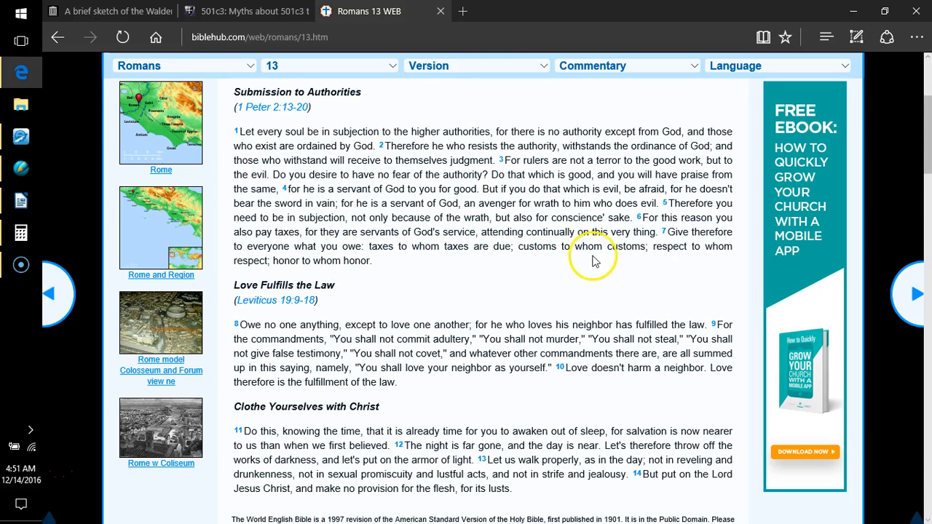
mouse_move(291, 255)
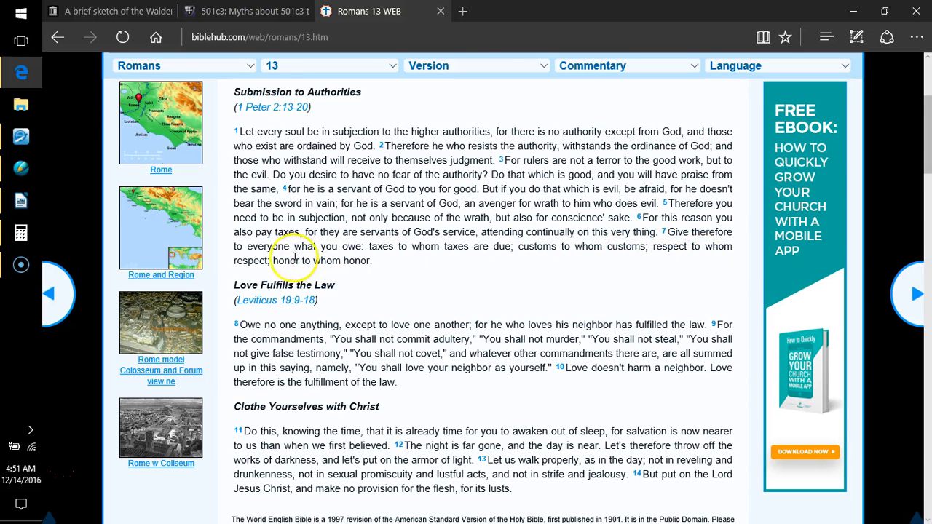
mouse_move(335, 275)
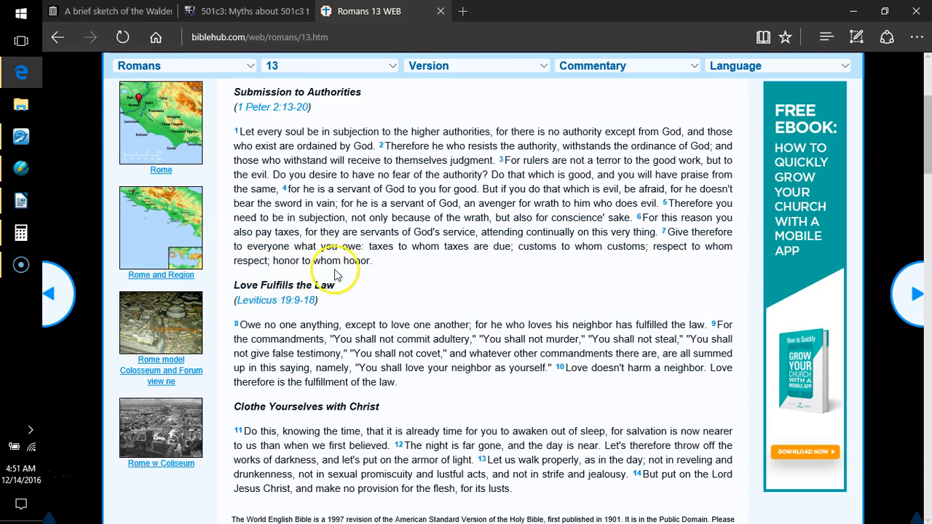
mouse_move(429, 282)
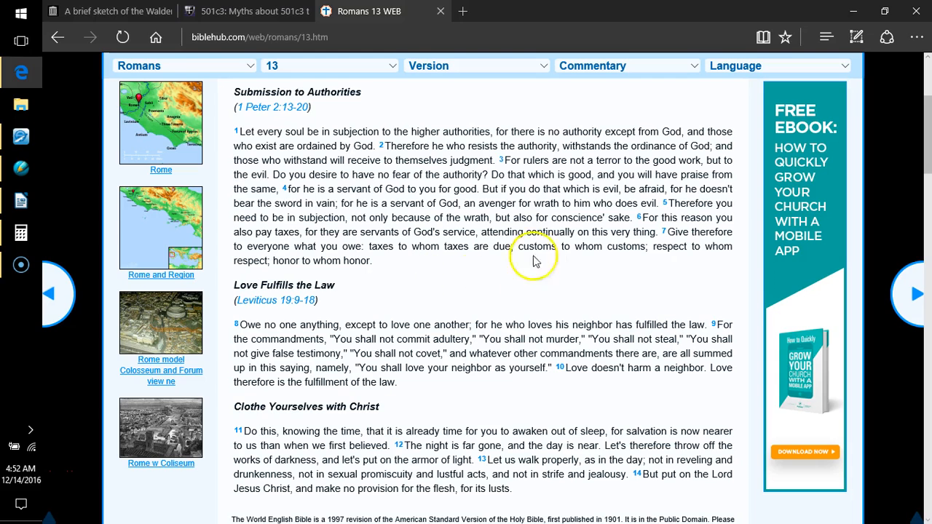
mouse_move(724, 131)
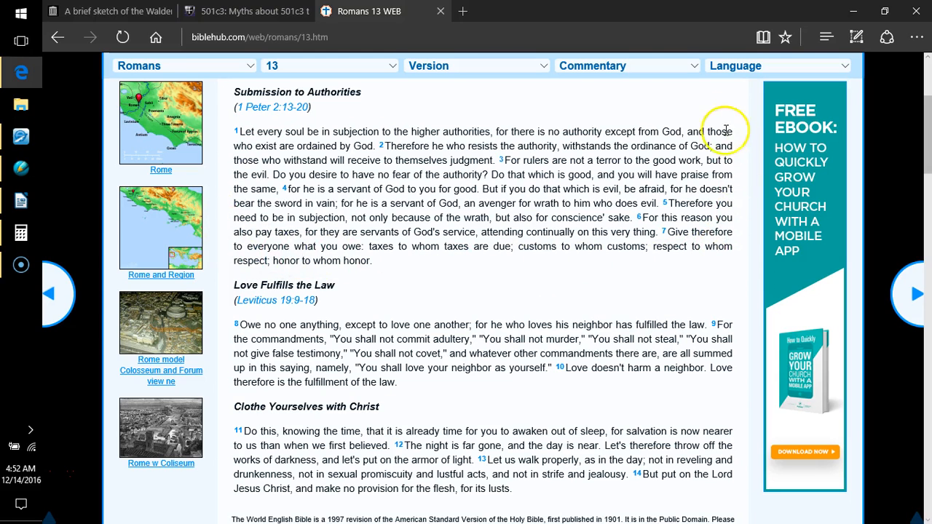
mouse_move(511, 116)
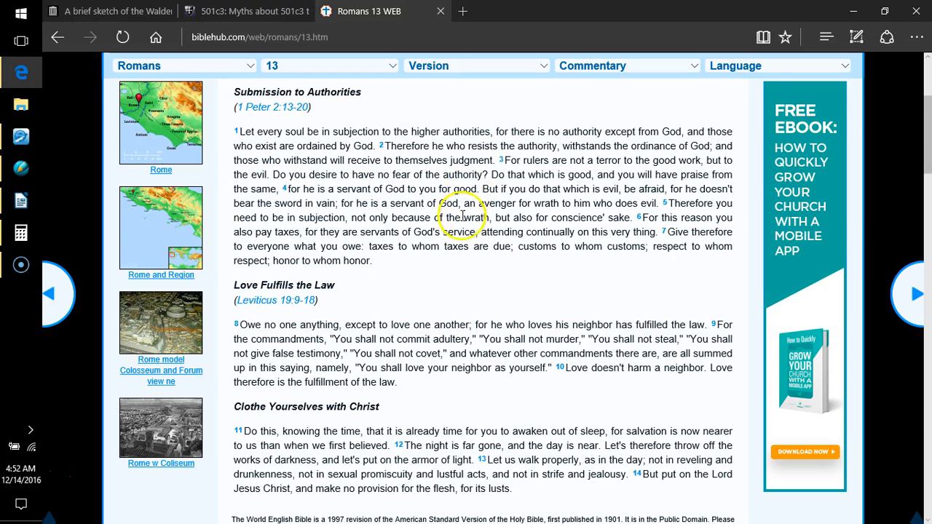
mouse_move(426, 274)
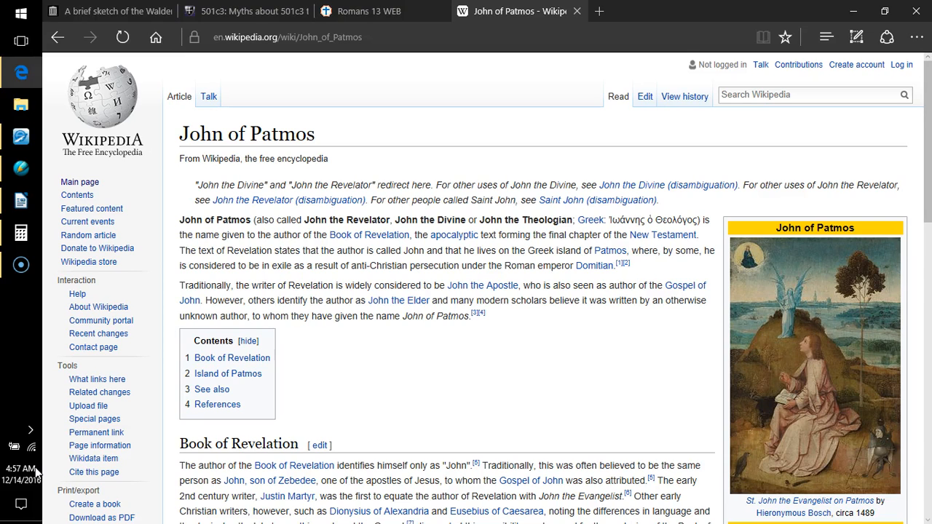
mouse_move(161, 433)
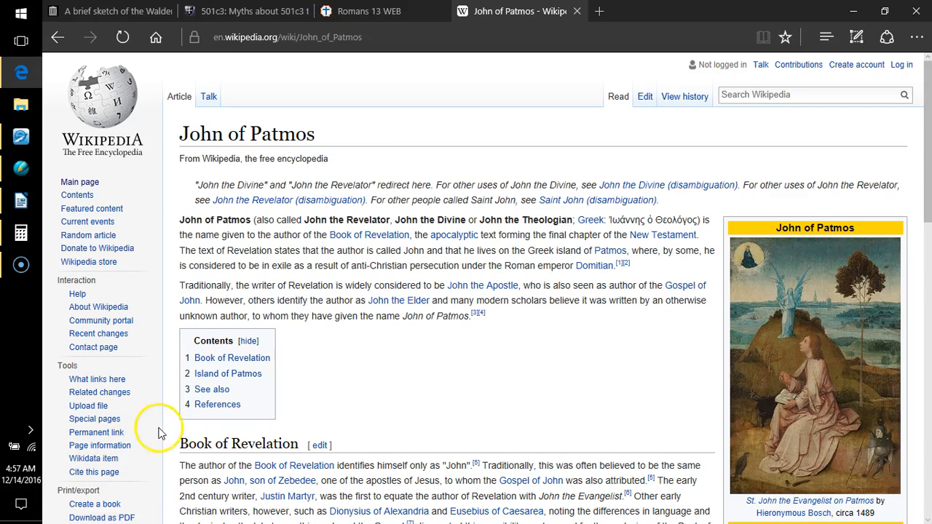
scroll(down, 3)
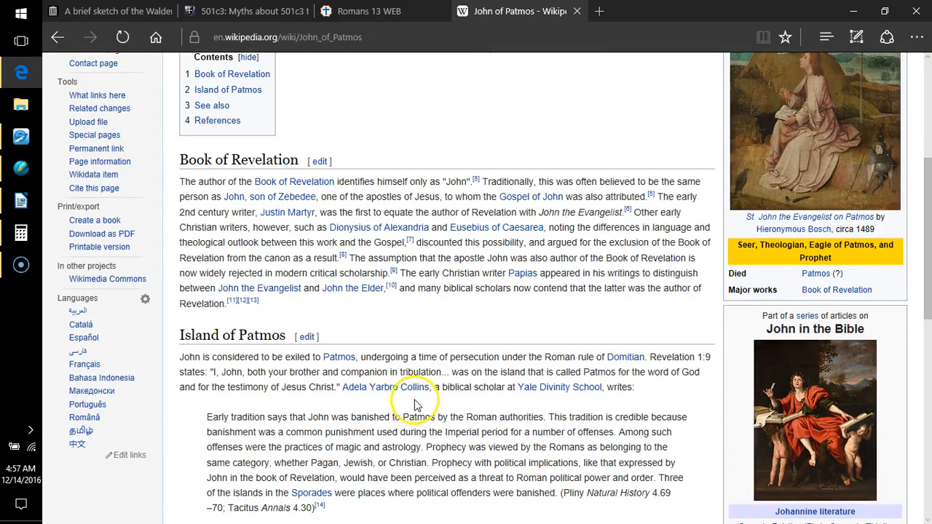
scroll(down, 3)
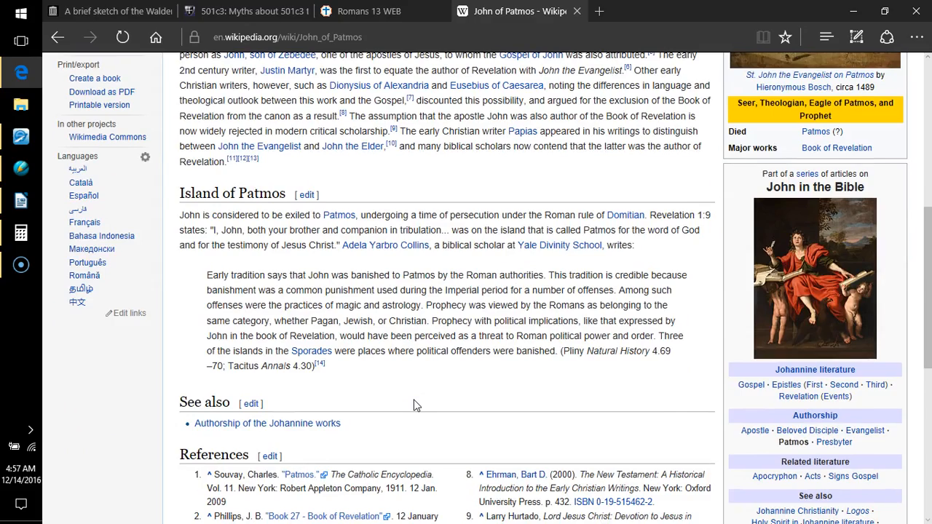
scroll(down, 3)
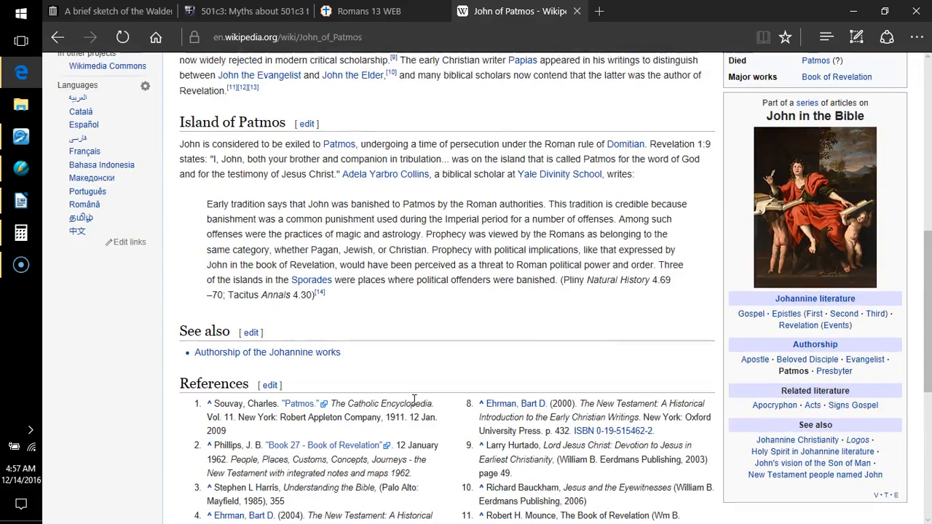
scroll(up, 3)
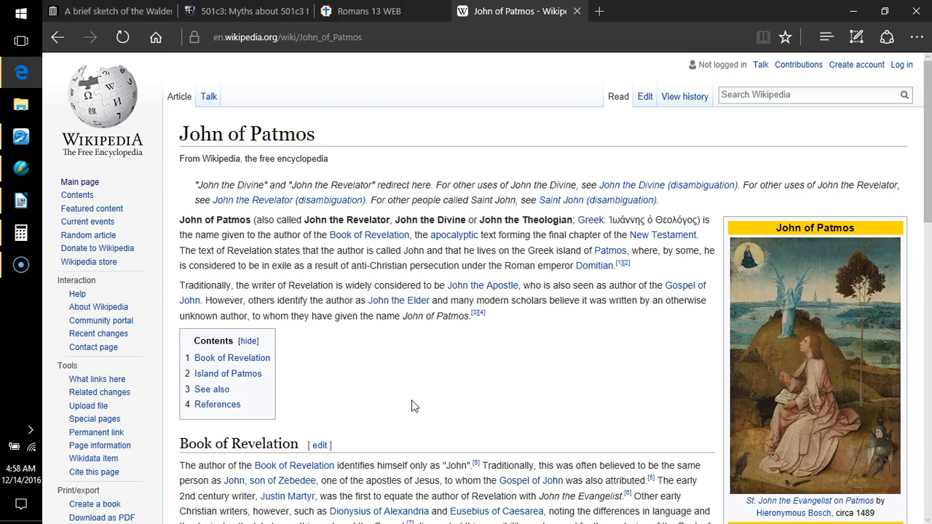
mouse_move(409, 401)
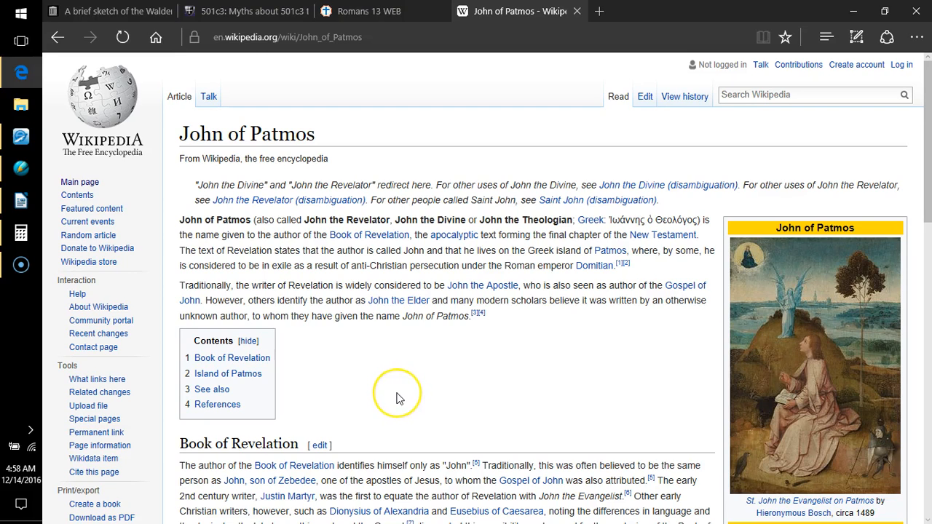
mouse_move(399, 394)
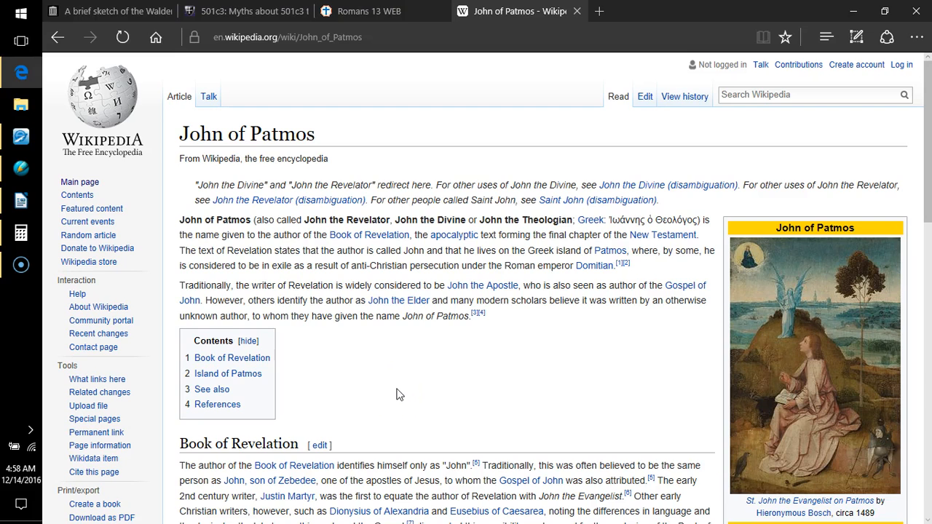
mouse_move(390, 376)
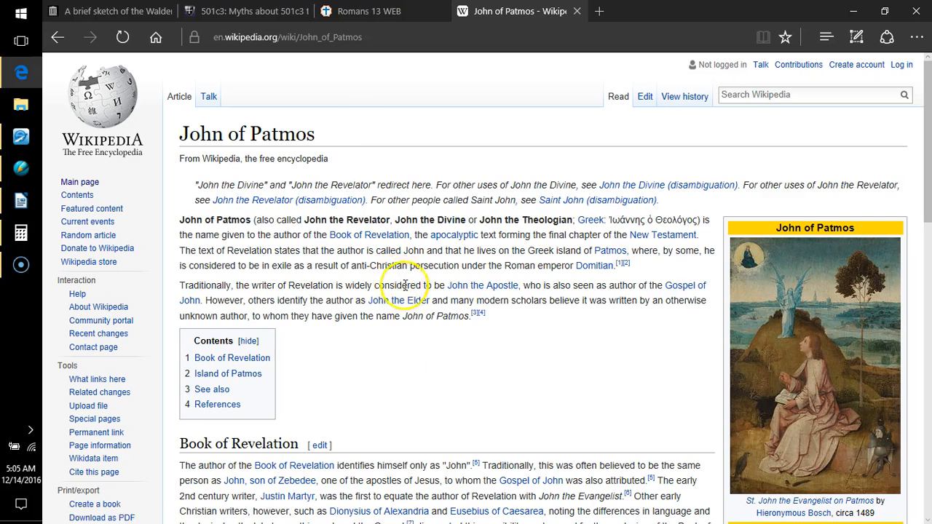
Step: Return from the John of Patmos article to the 501c3 Myths tab
click(233, 10)
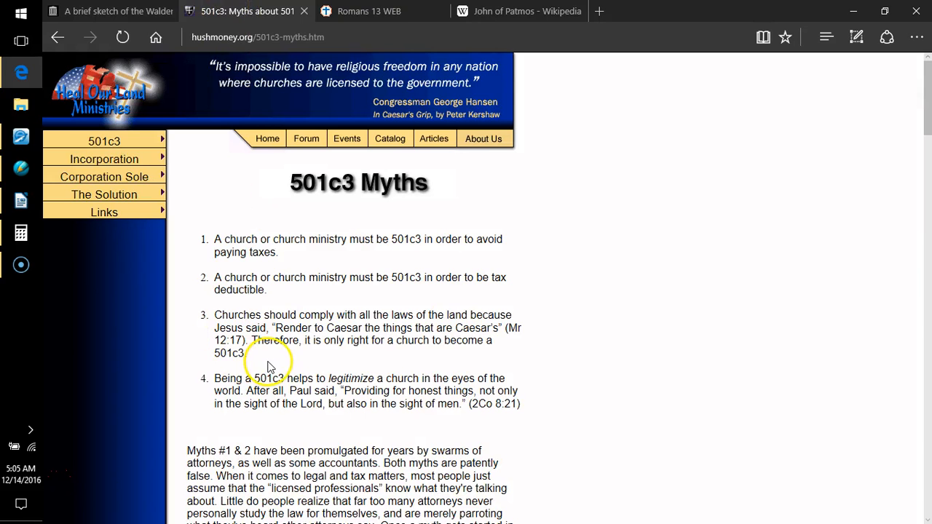
mouse_move(591, 288)
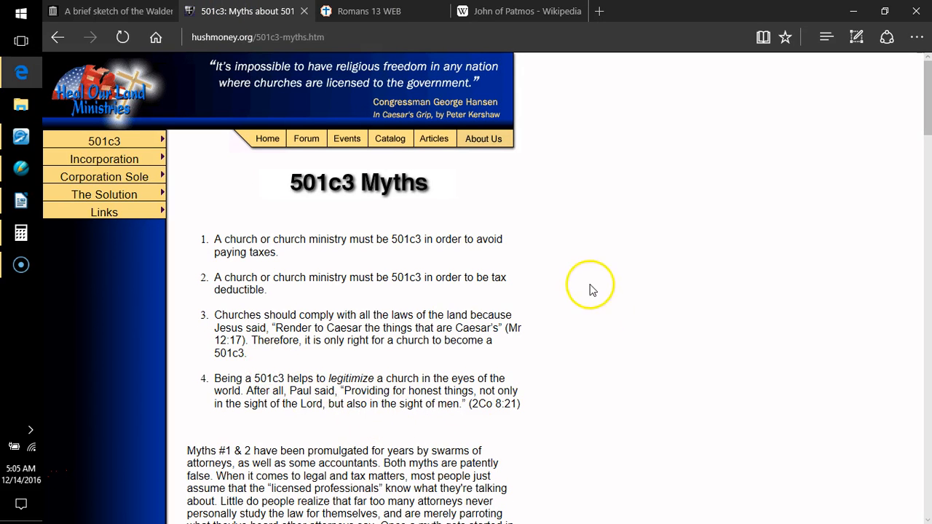
mouse_move(593, 273)
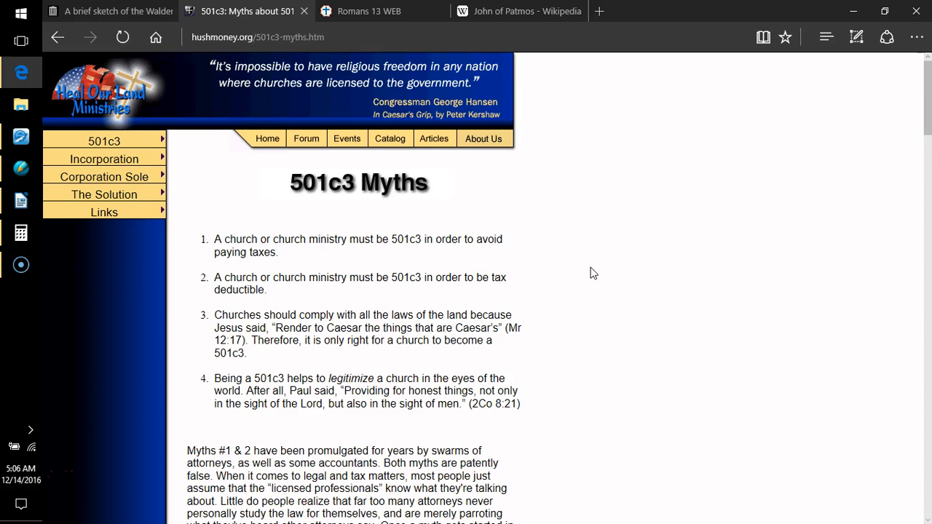
mouse_move(591, 275)
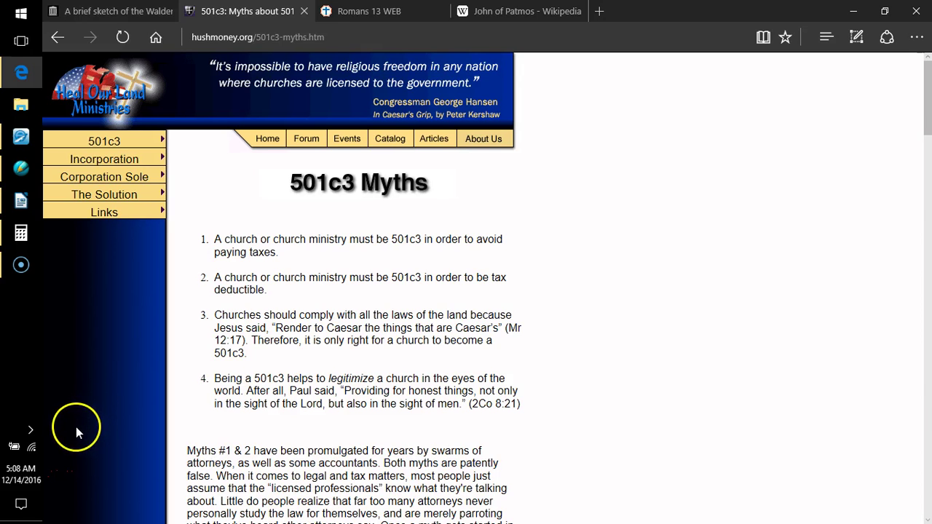
mouse_move(80, 435)
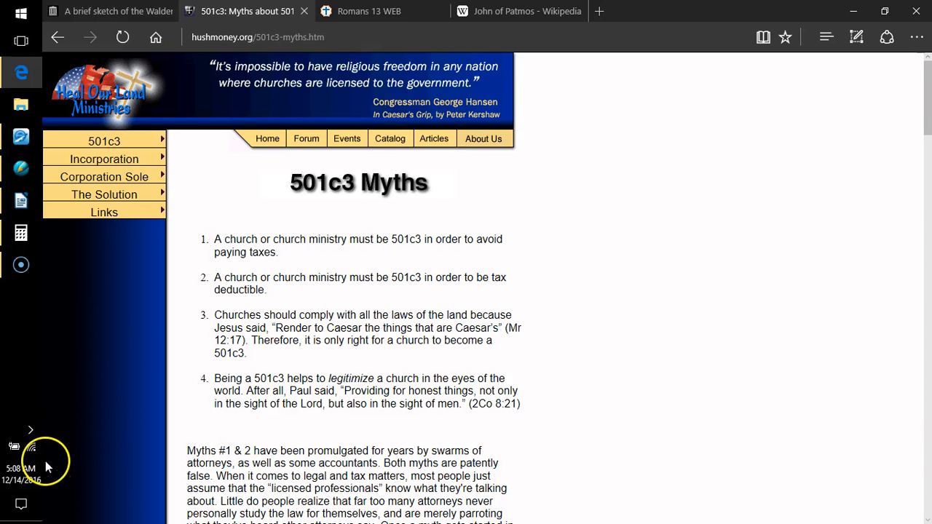
mouse_move(58, 452)
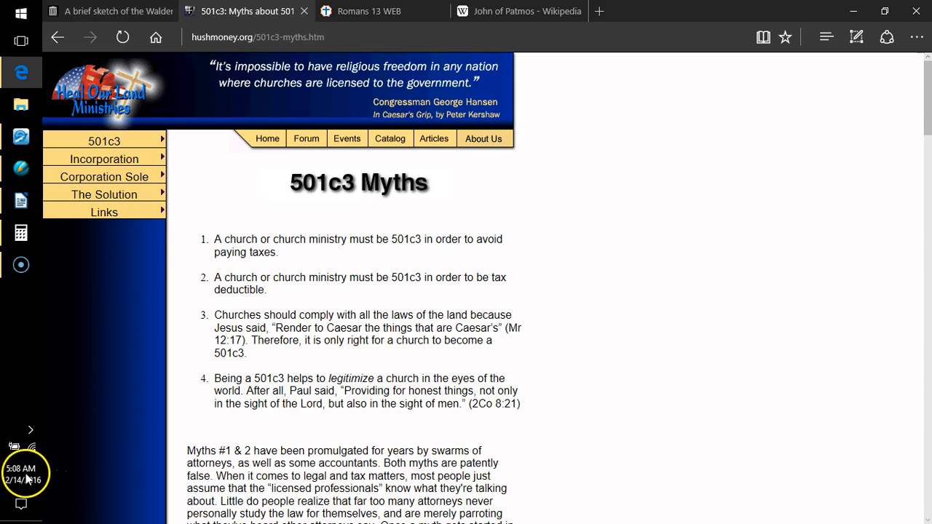
mouse_move(578, 306)
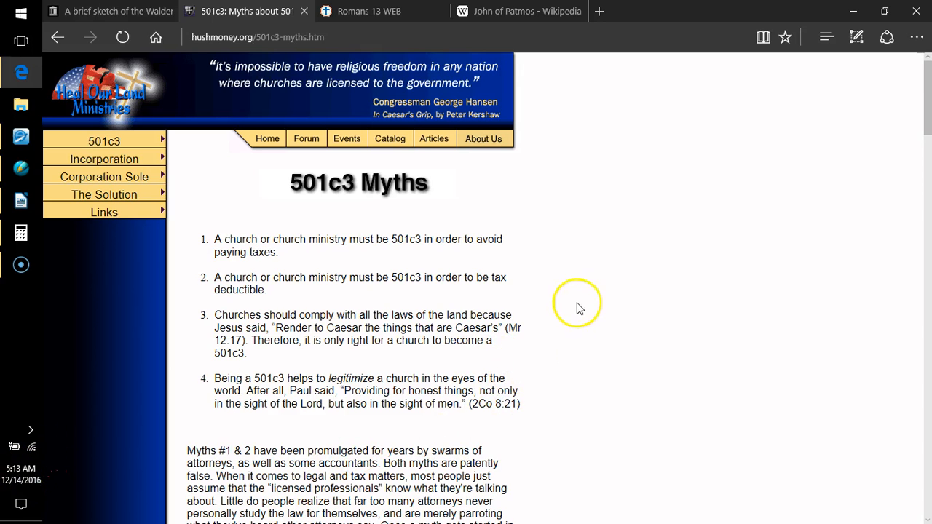
Step: Scroll slightly to bring the paragraph debunking myths #1 and #2 into view
scroll(down, 3)
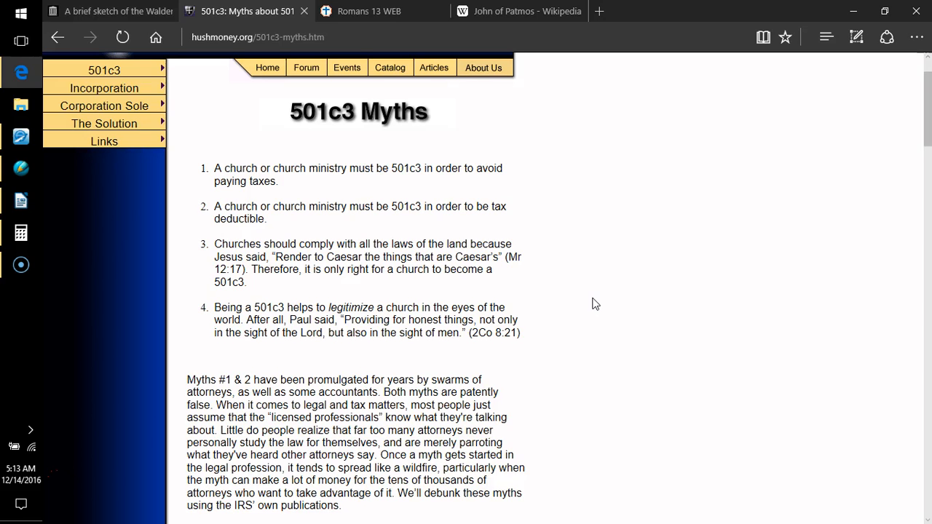
mouse_move(587, 302)
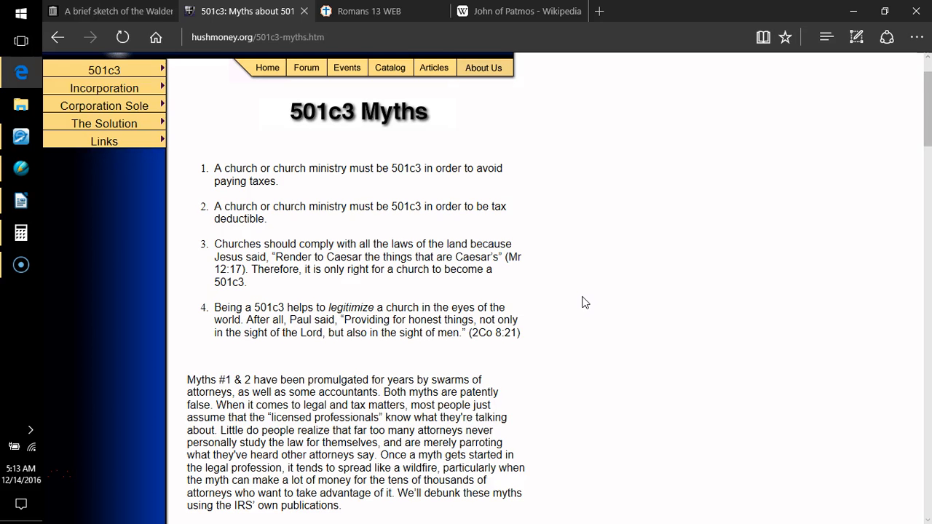
Step: Scroll through the Myth #3 and #4 explanations down to the 'Myth #1. Tax Exempt' heading
scroll(down, 3)
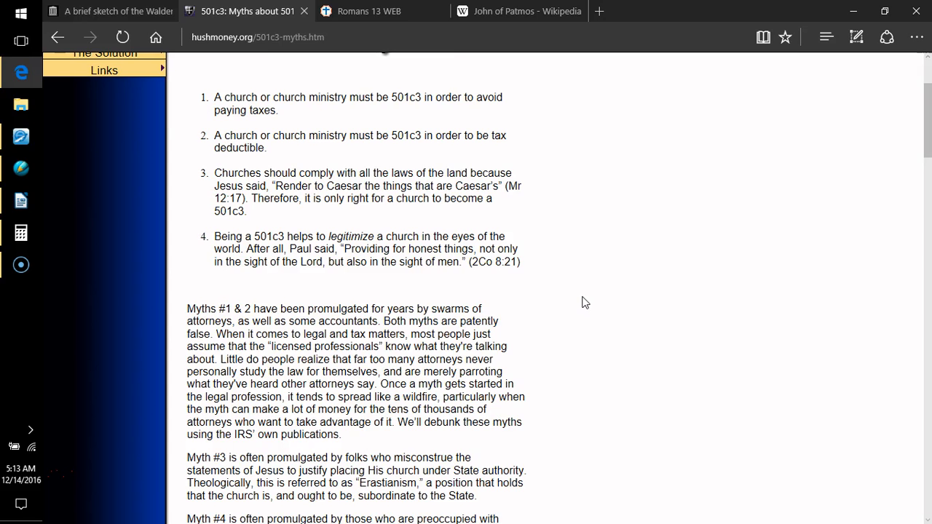
scroll(down, 3)
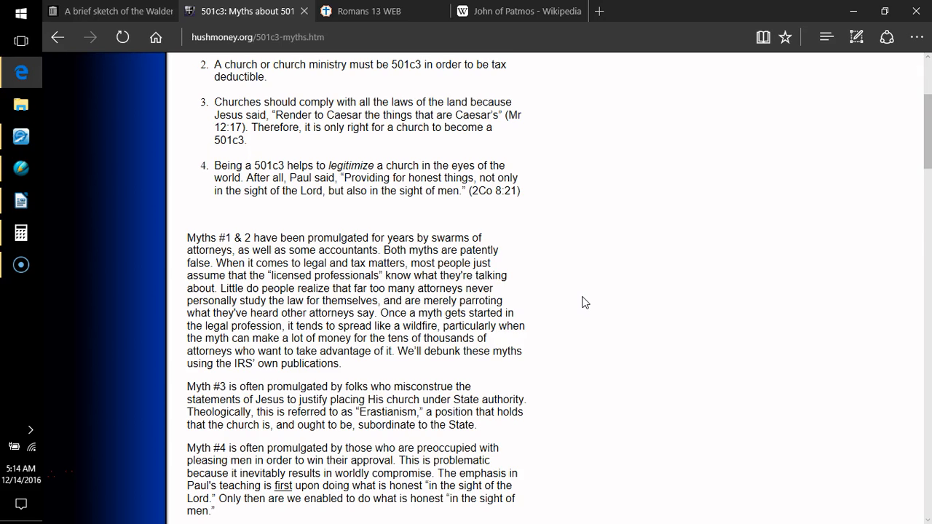
scroll(down, 3)
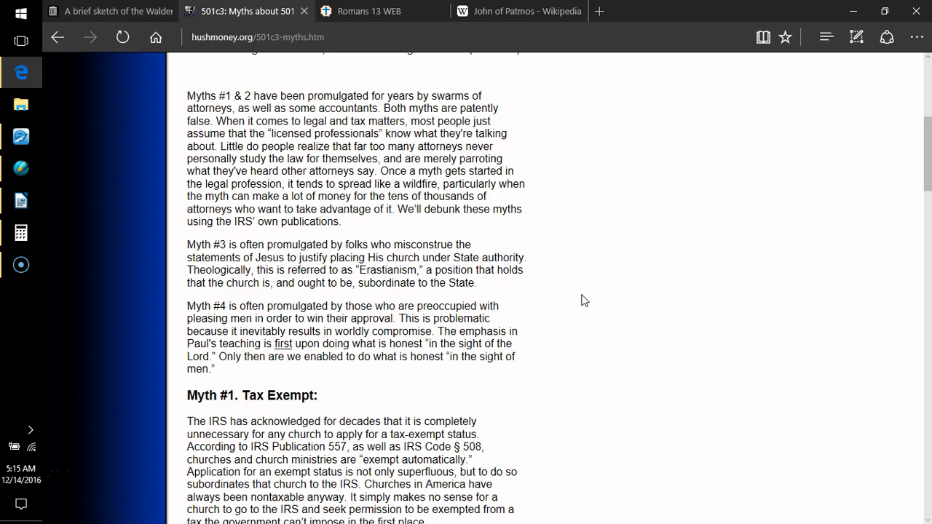
Step: Scroll through the full Myth #1 Tax Exempt argument until 'Myth #2. Tax Deductible' appears
scroll(down, 3)
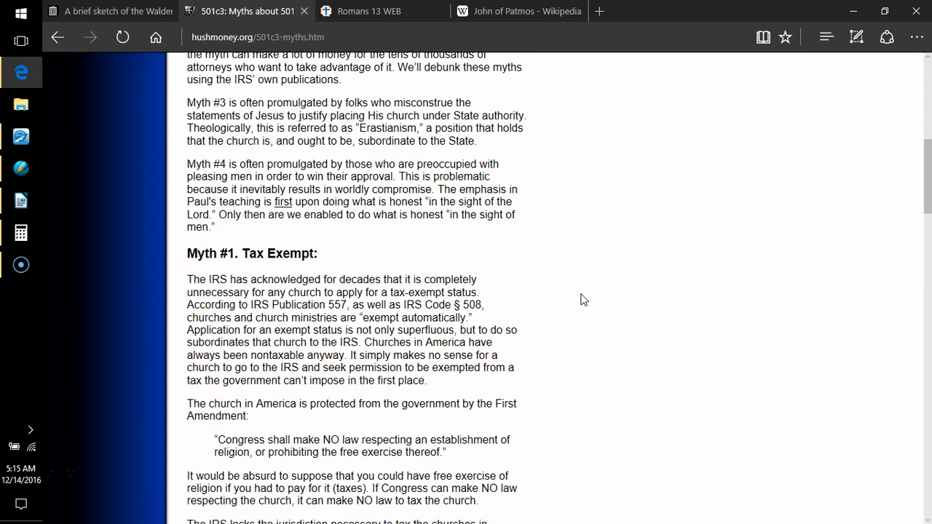
scroll(down, 3)
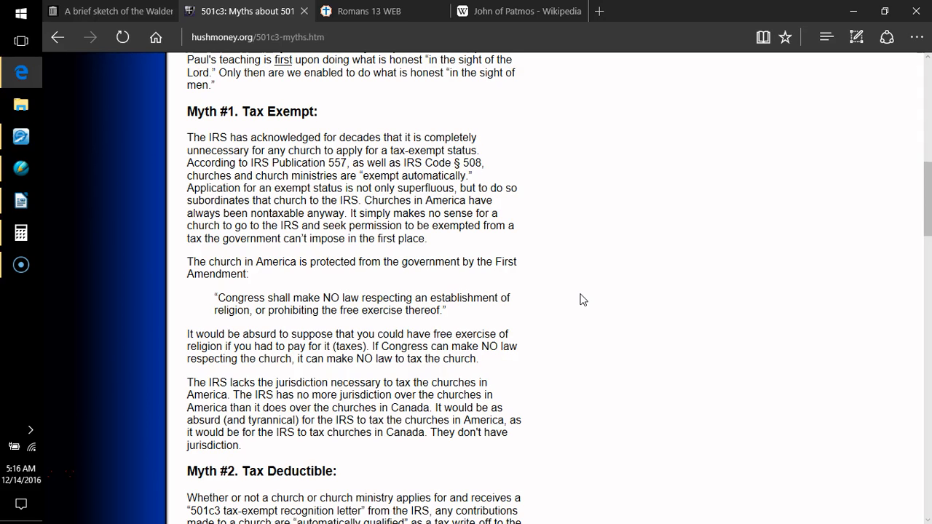
mouse_move(580, 298)
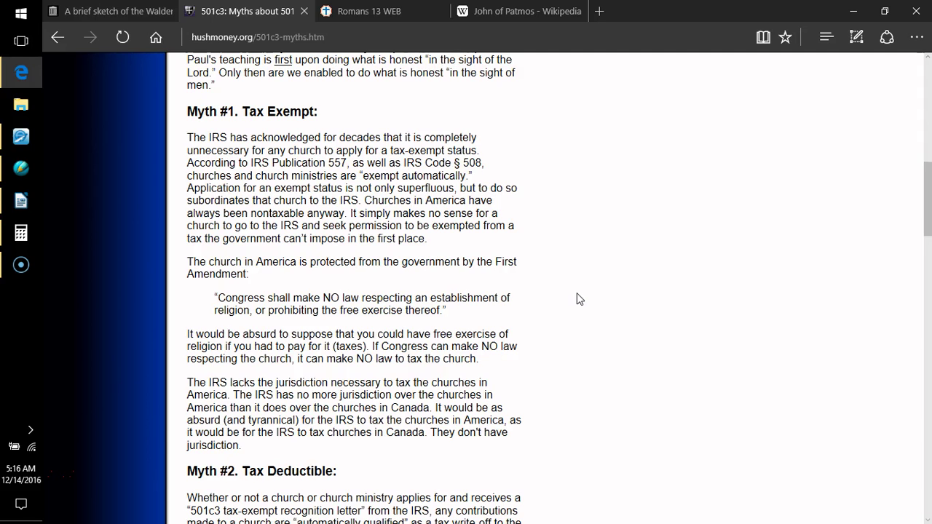
Step: Scroll past Myth #2 Tax Deductible through Myth #3 Render To Caesar to 'It should wrong our consciences.'
scroll(down, 3)
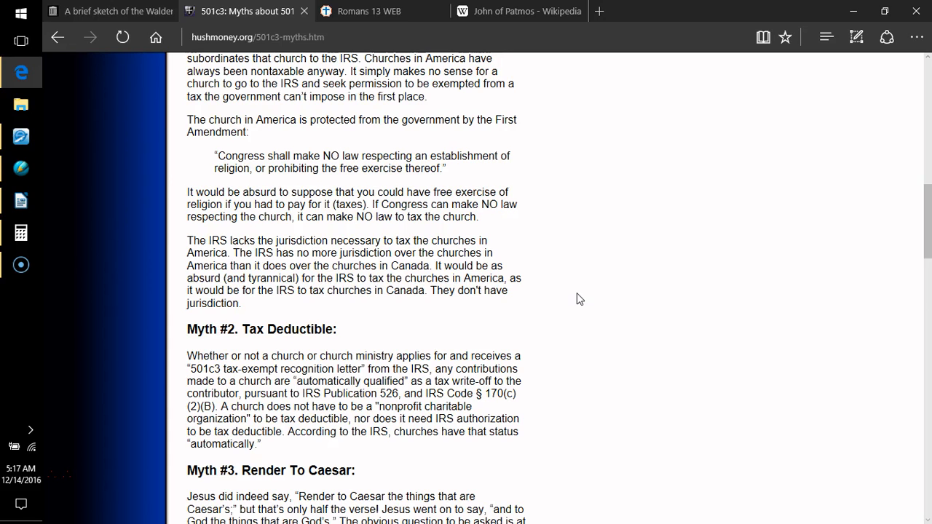
scroll(down, 3)
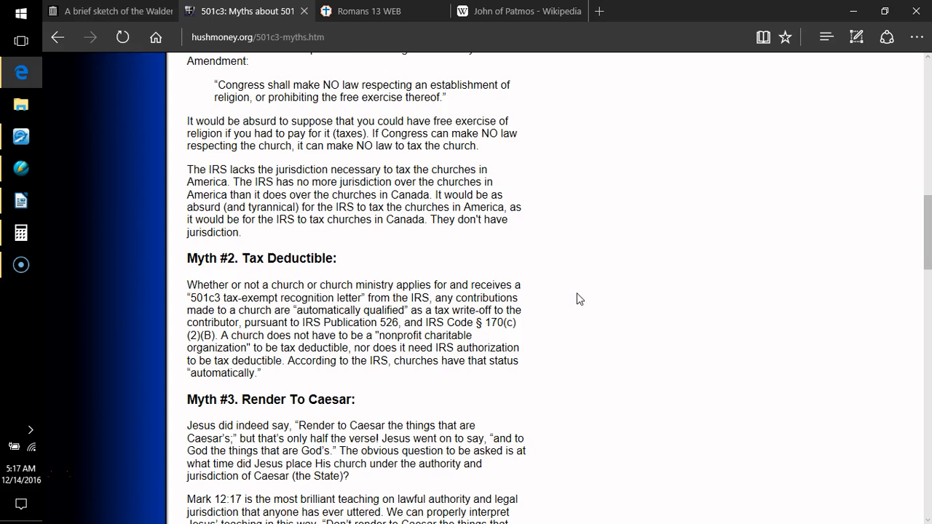
scroll(down, 3)
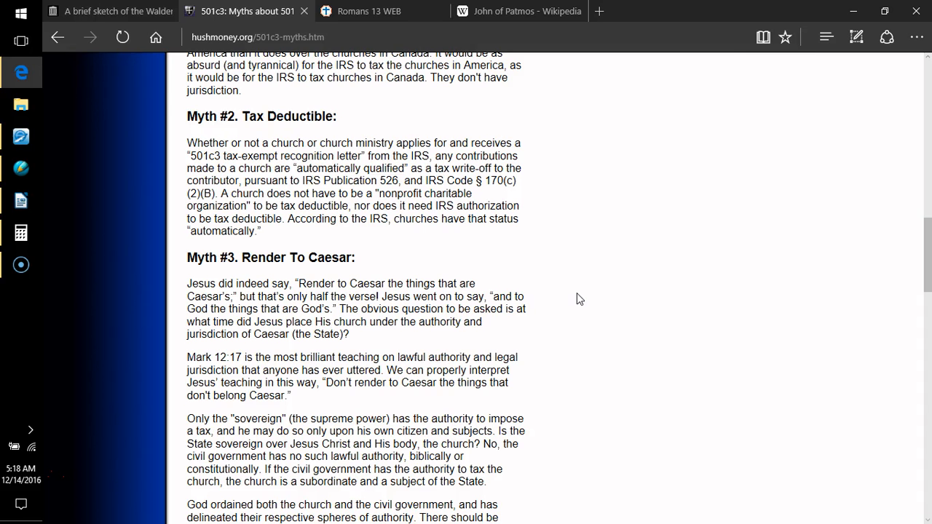
scroll(down, 3)
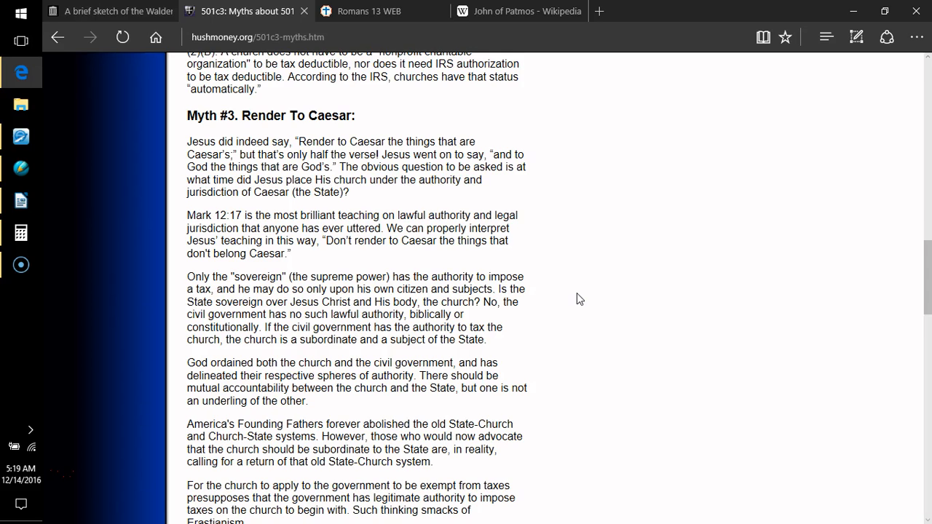
scroll(down, 3)
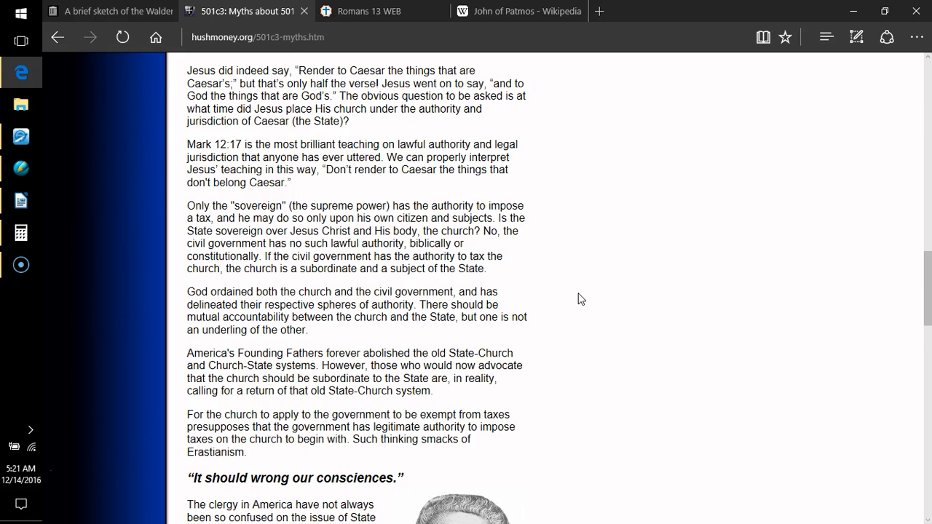
Step: Scroll on to the Rev. Isaac Backus portrait and his 1775 Massachusetts Assembly sermon quote
scroll(down, 3)
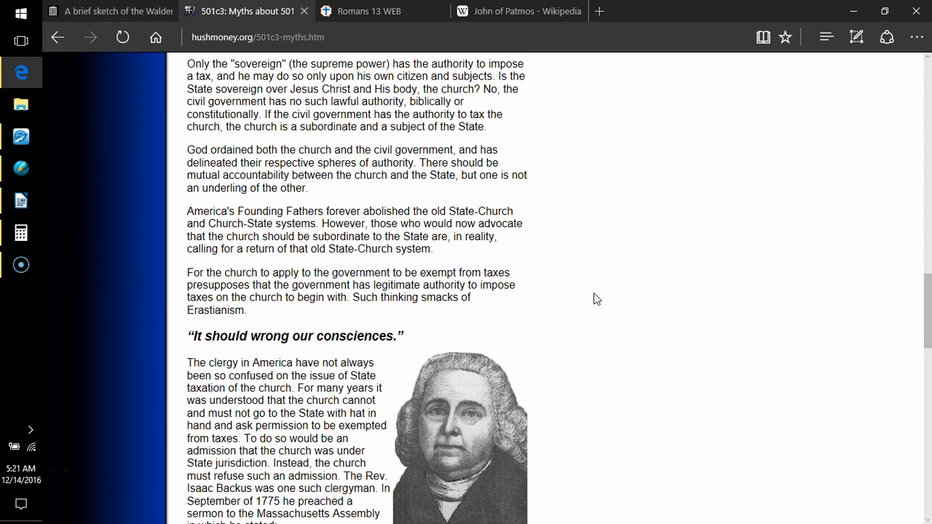
scroll(down, 3)
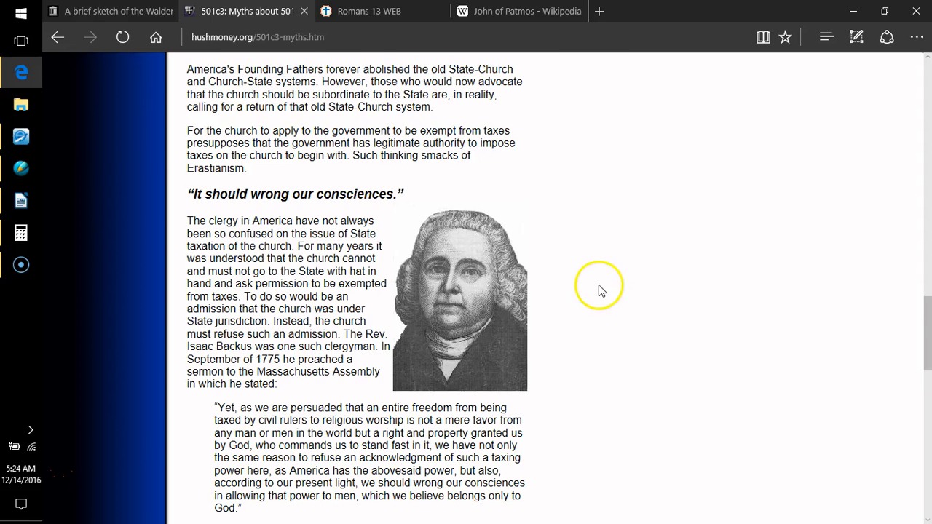
Step: Scroll past the Backus quotation to 'Myth #4. 501c3 Status Legitimizes the Church'
scroll(down, 3)
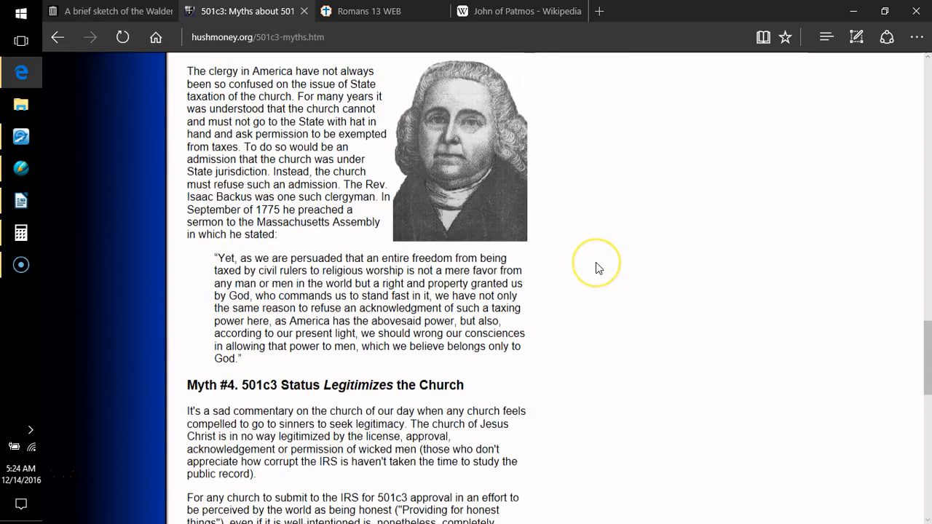
Step: Reread the Backus quote, then scroll into Myth #4's 'legitimate' definition and the GAO audit of the IRS
scroll(up, 3)
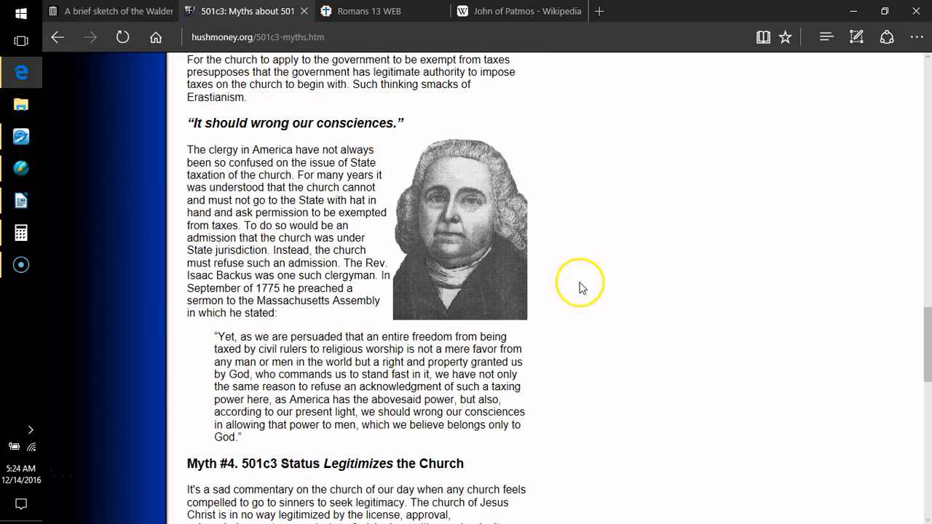
mouse_move(583, 287)
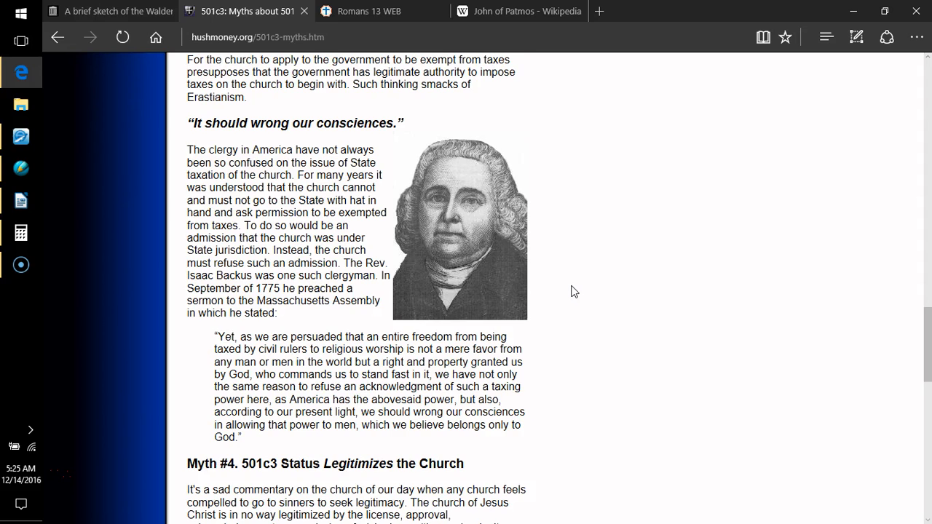
scroll(down, 3)
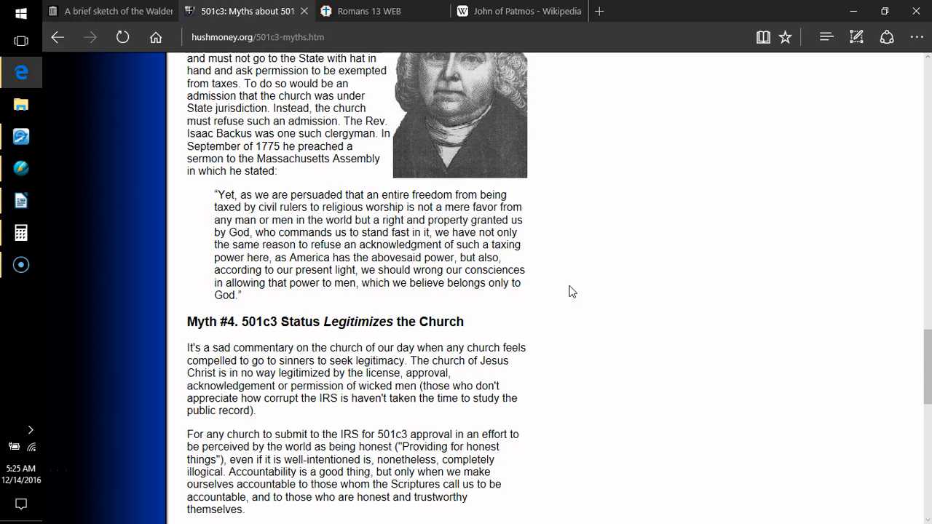
click(567, 290)
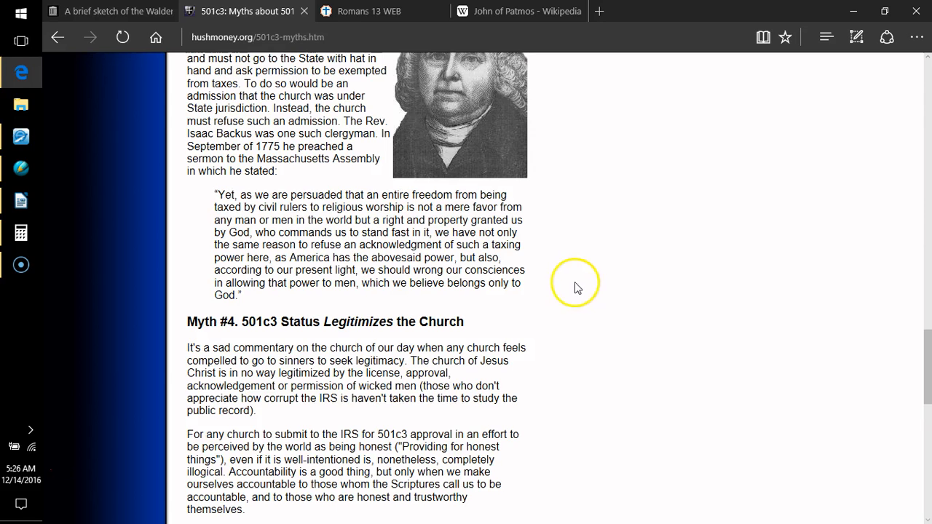
scroll(down, 3)
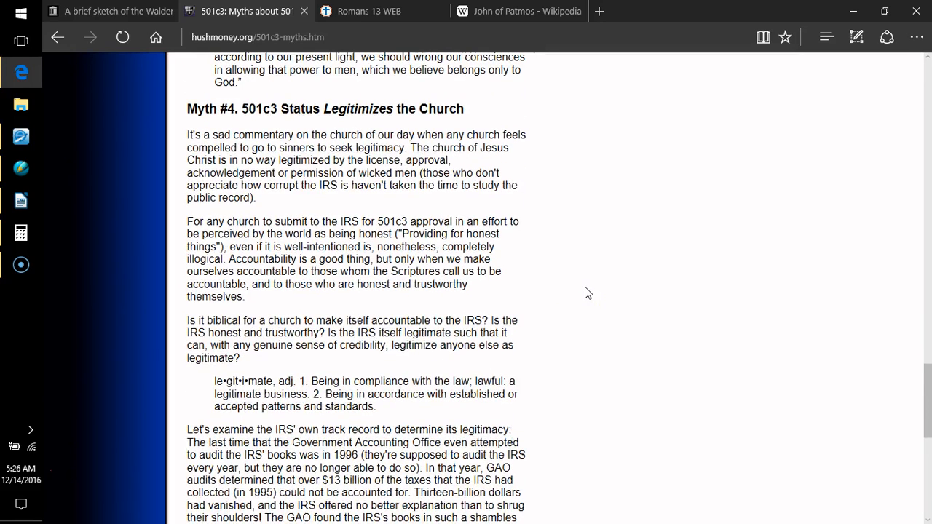
mouse_move(577, 289)
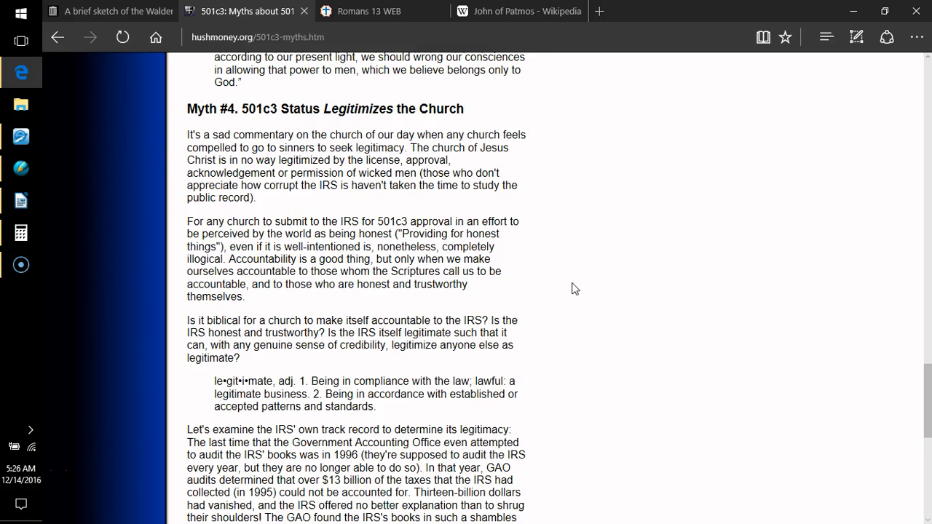
mouse_move(573, 289)
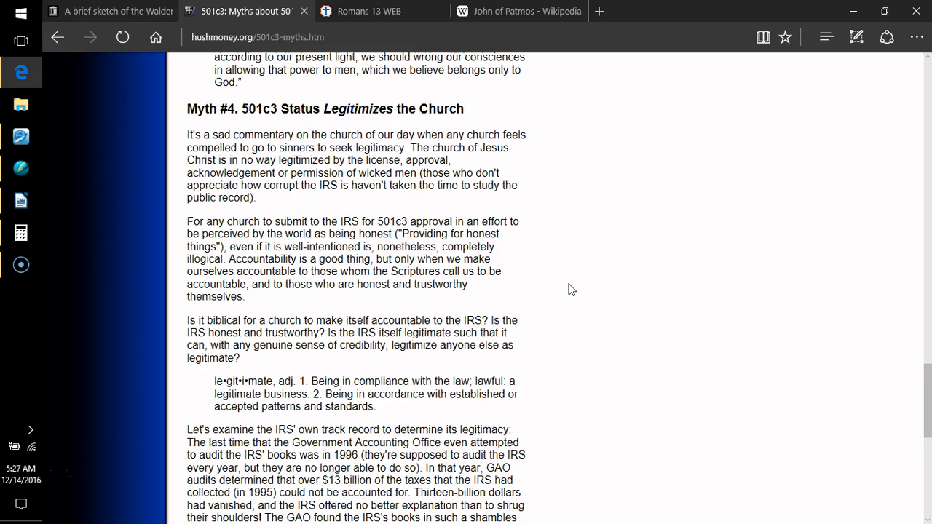
Step: Scroll down through the GAO audit and IRS legitimacy paragraphs to the IRS Publication 78 argument
scroll(down, 3)
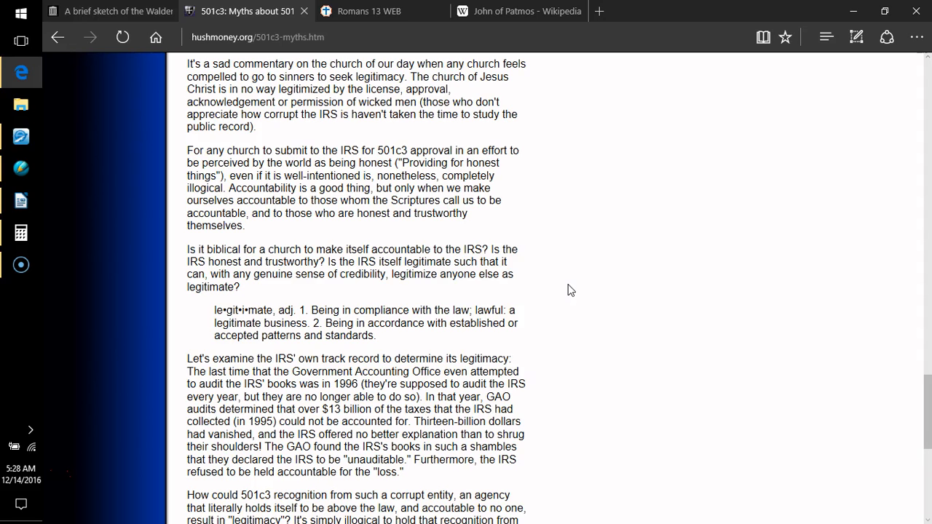
mouse_move(573, 290)
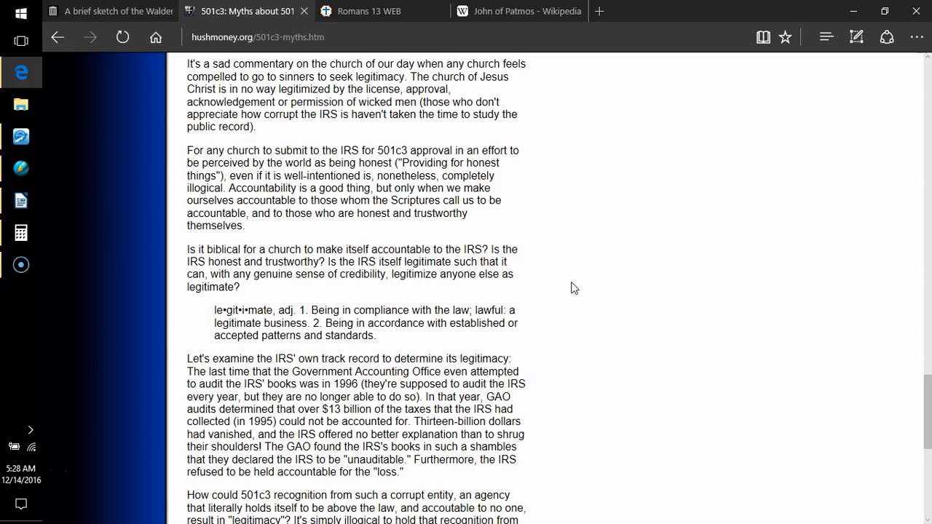
scroll(down, 3)
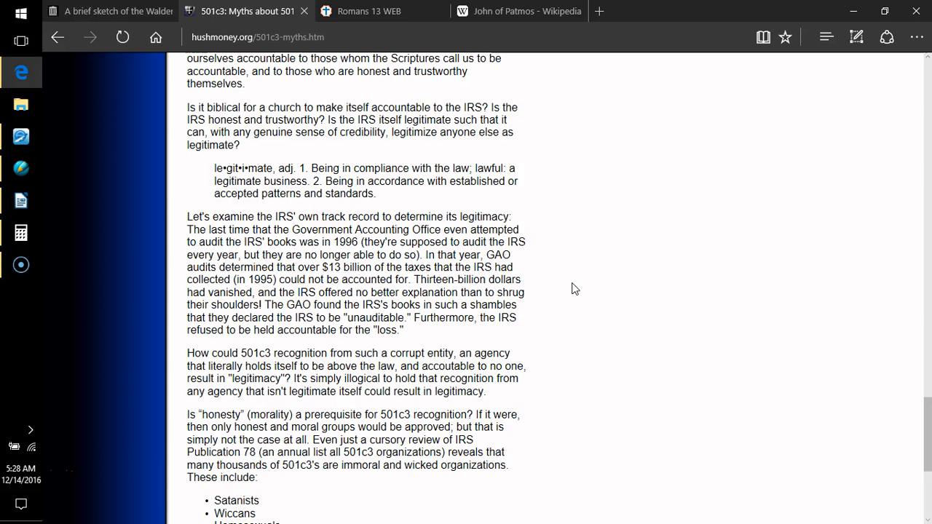
scroll(down, 3)
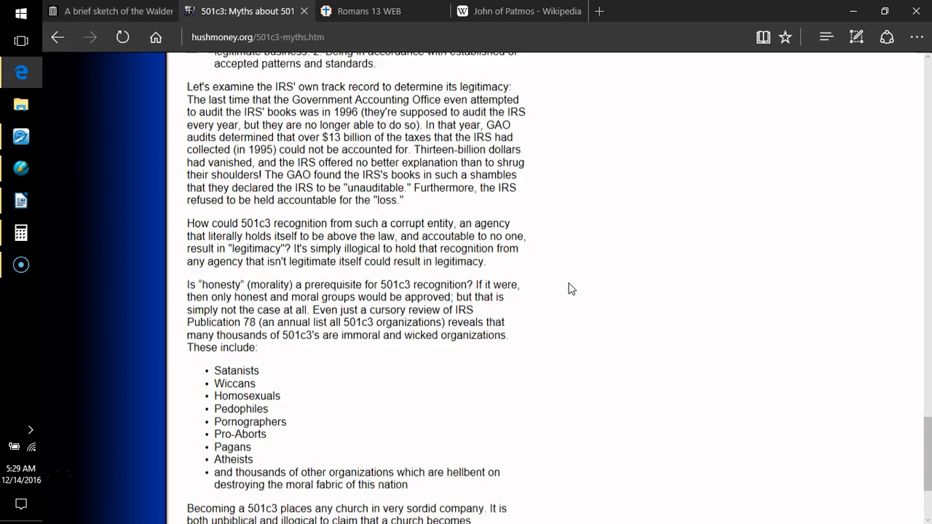
Step: Scroll down past the bulleted list of 501c3 organizations to the end of Myth #4
scroll(down, 3)
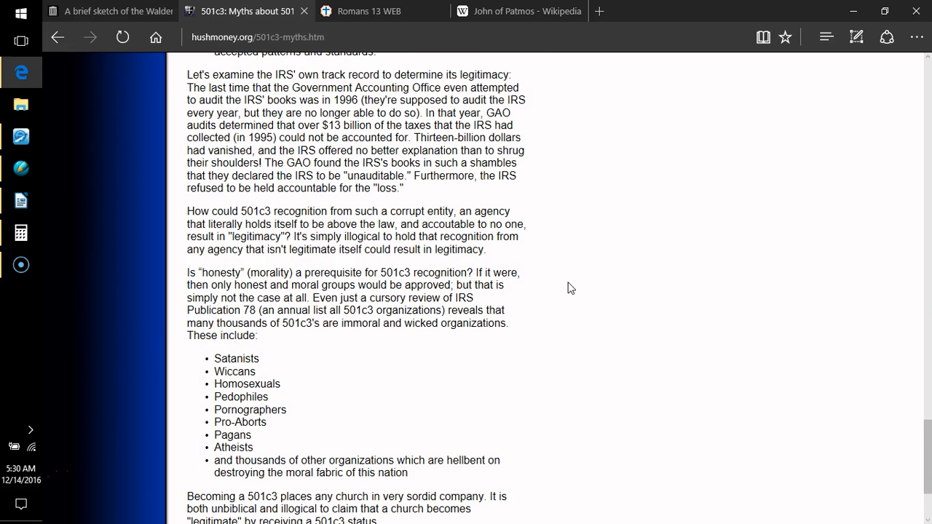
scroll(down, 3)
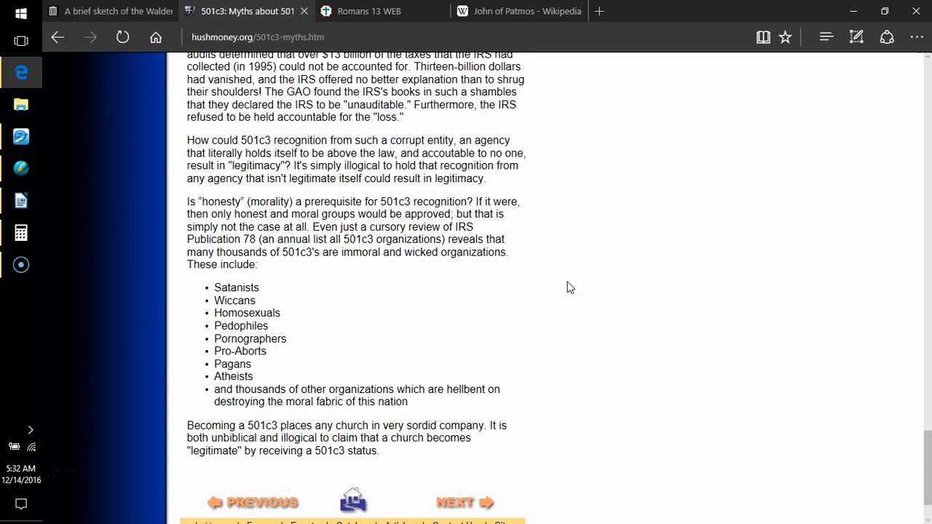
Step: Follow the NEXT link to load the 501c3 Problems page
click(461, 501)
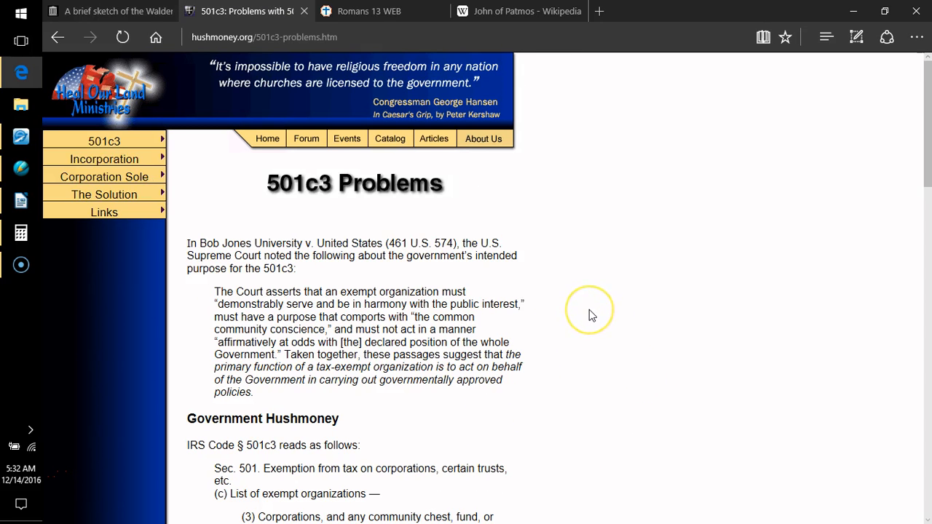
mouse_move(591, 315)
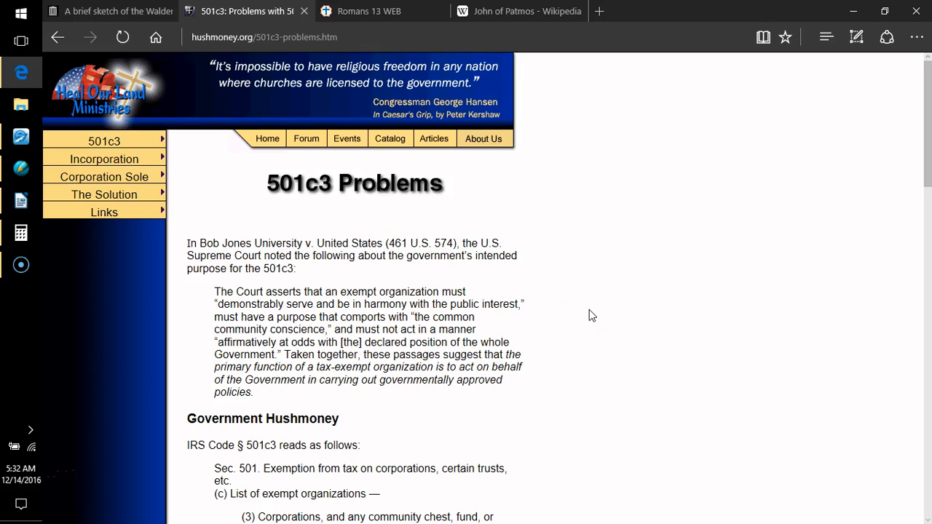